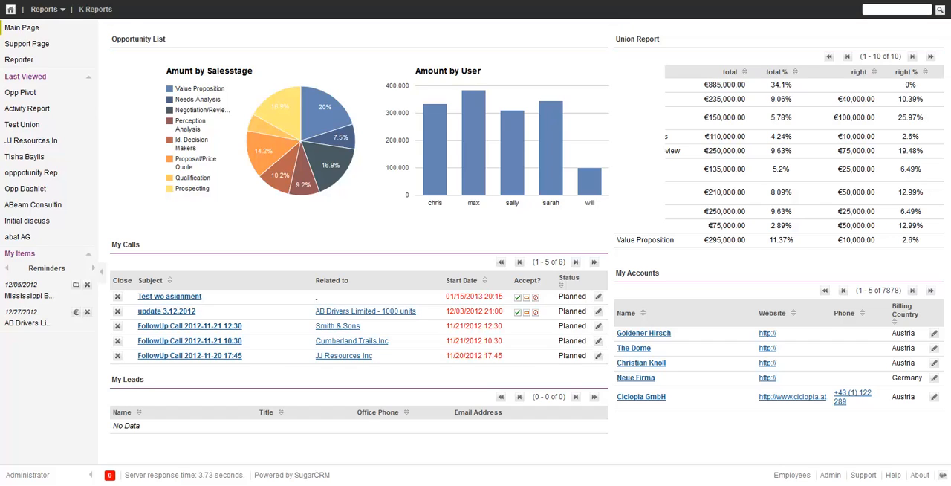
mouse_move(18, 48)
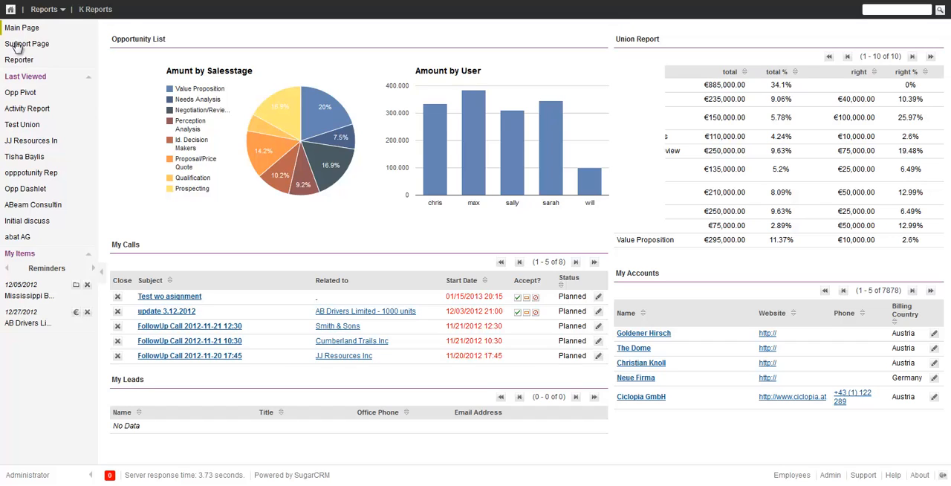
mouse_move(149, 41)
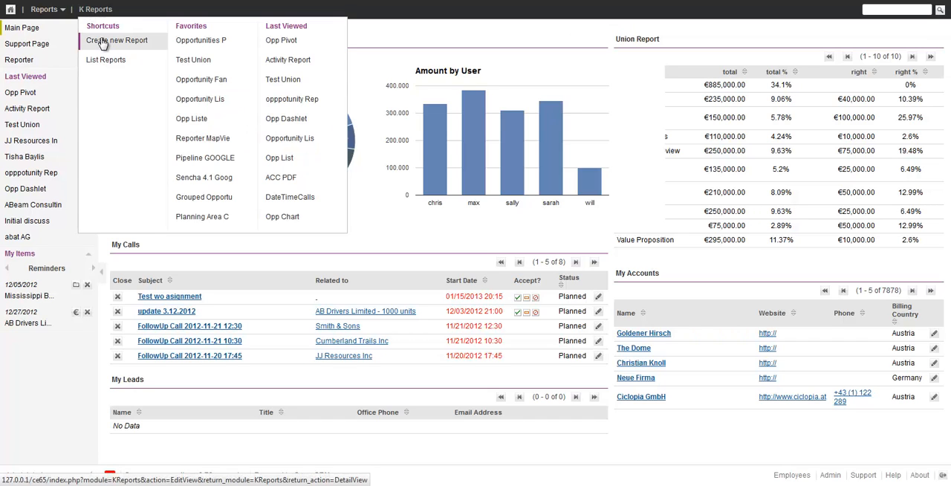
Step: Start creating a new report from the Reports menu shortcuts
left_click(290, 138)
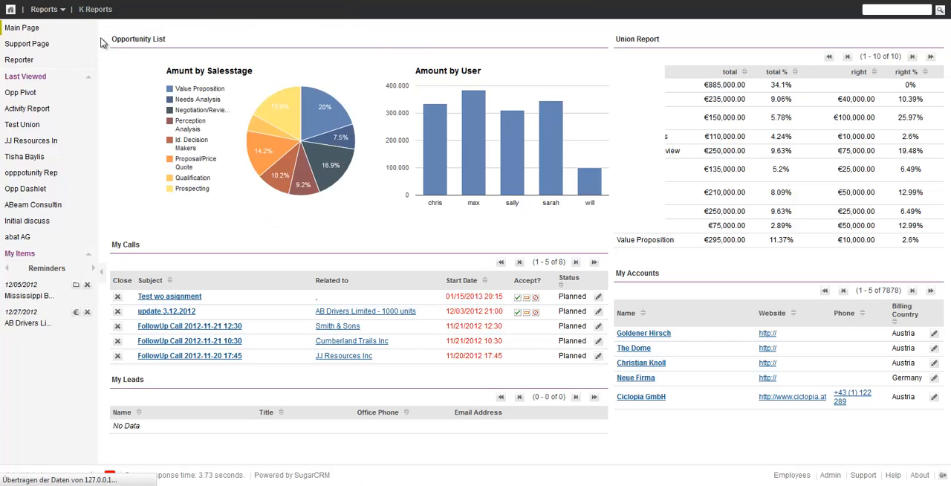
Step: Name the new report 'Opportunity Pivot', replacing the default 'New Report'
left_click(36, 58)
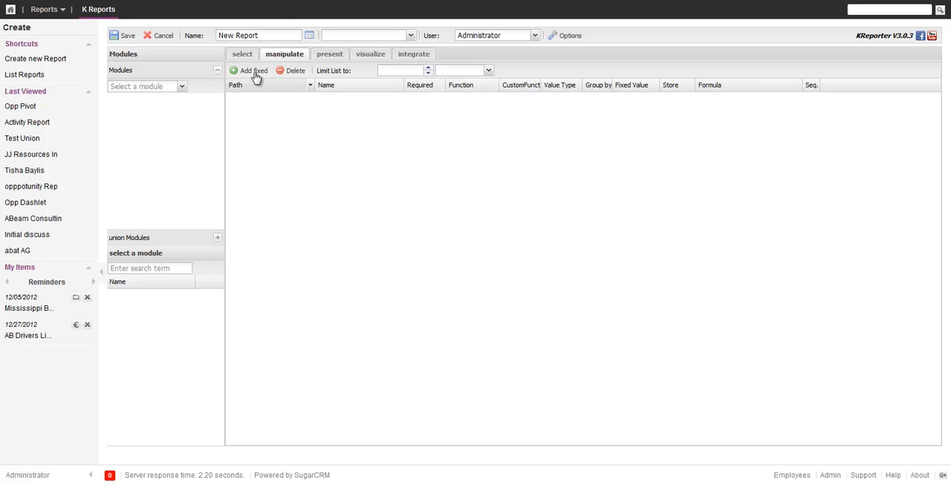
triple_click(259, 36)
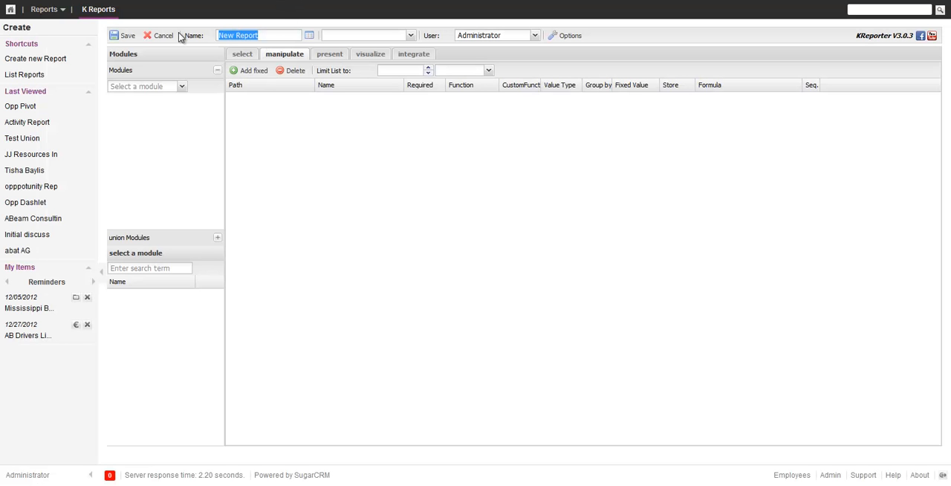
type("Opportun")
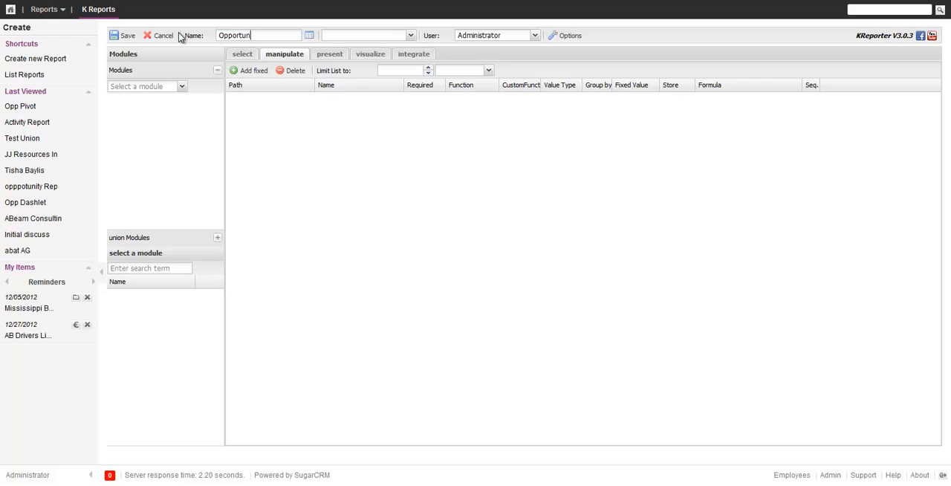
type("ity")
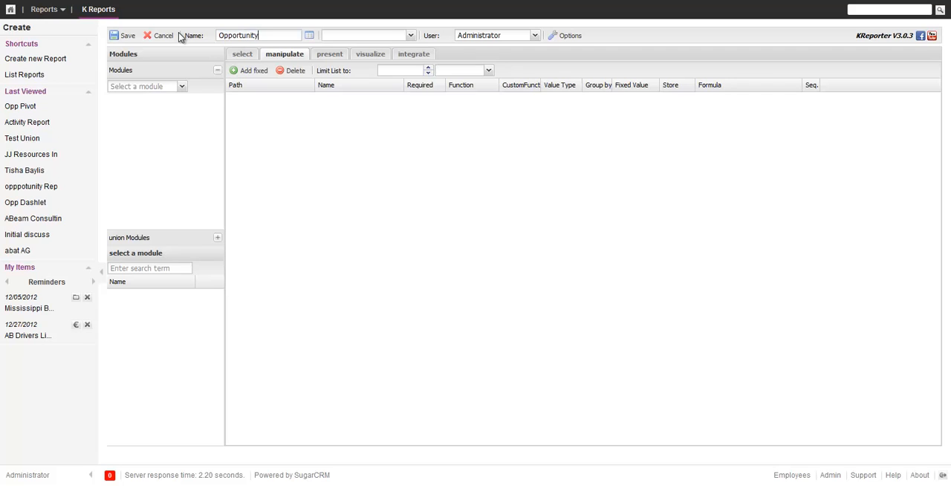
type("Pivt")
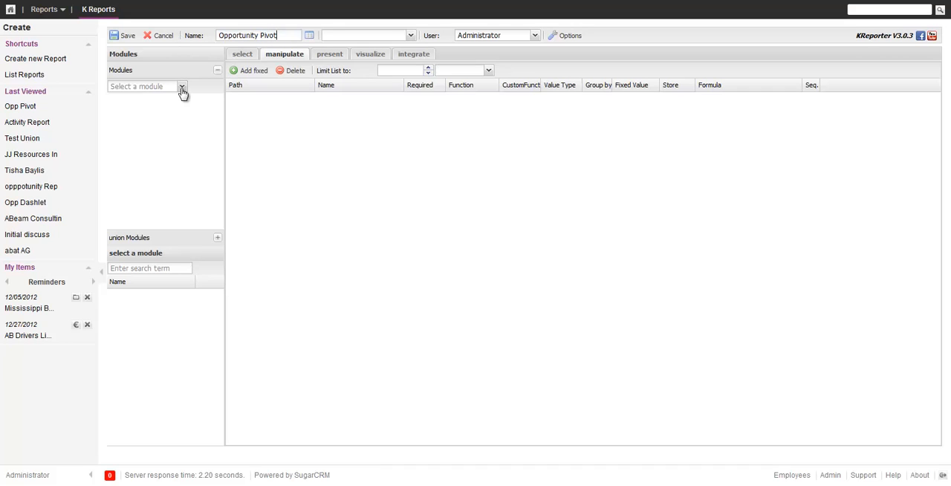
Step: Base the report on Opportunities and show the fields of its related Accounts
left_click(181, 86)
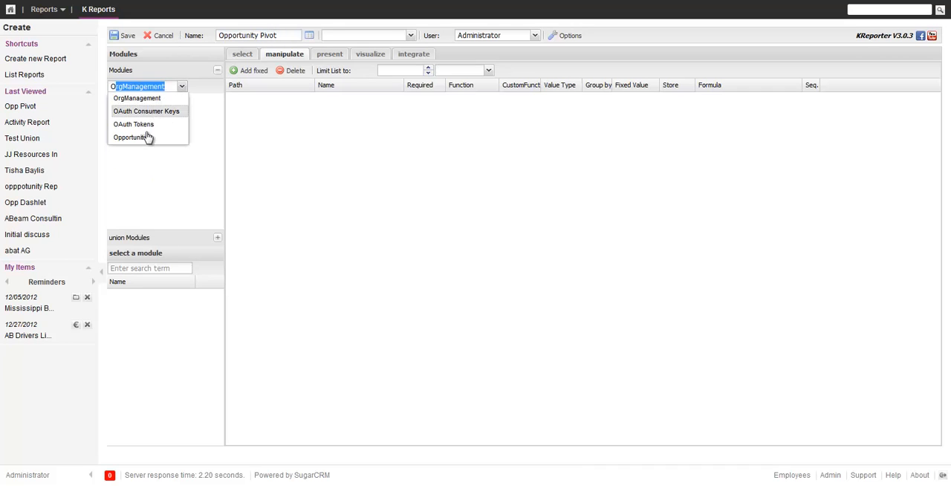
left_click(130, 137)
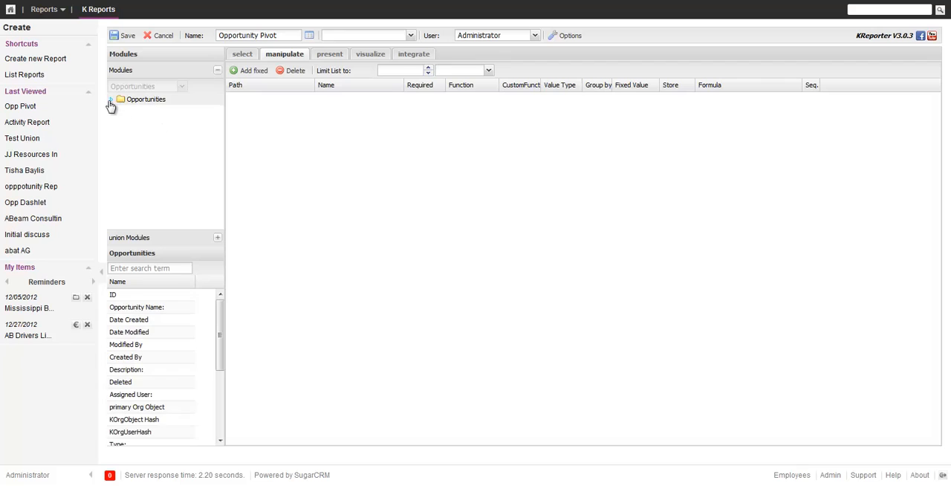
left_click(110, 99)
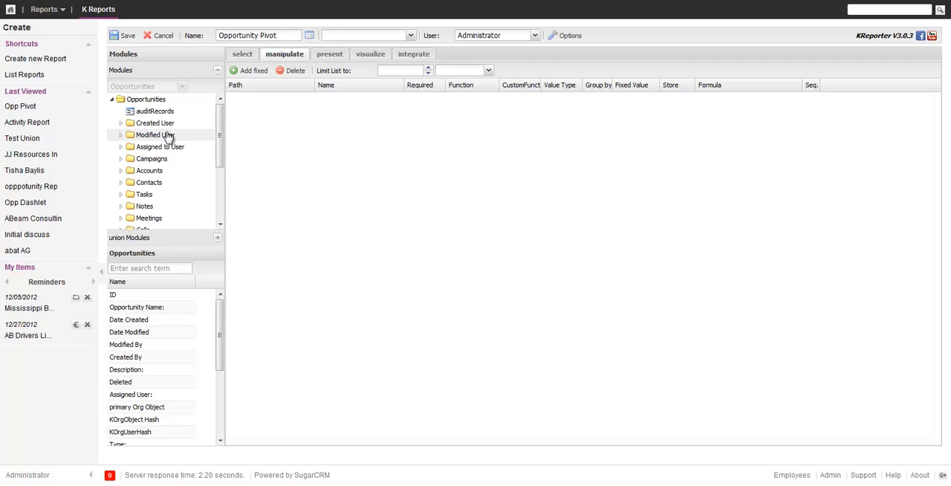
left_click(149, 170)
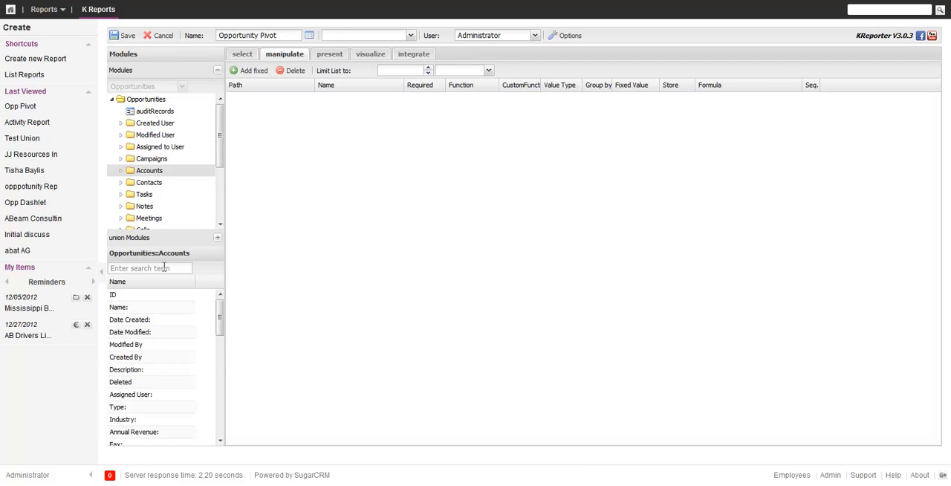
Step: Add the account's Name, Industry and Type, renaming Type to 'Type (account)'
type("n")
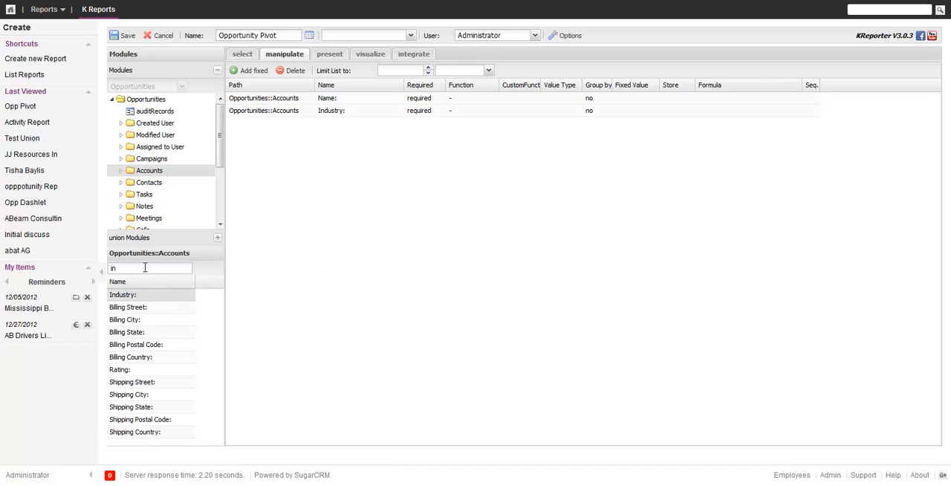
type("type")
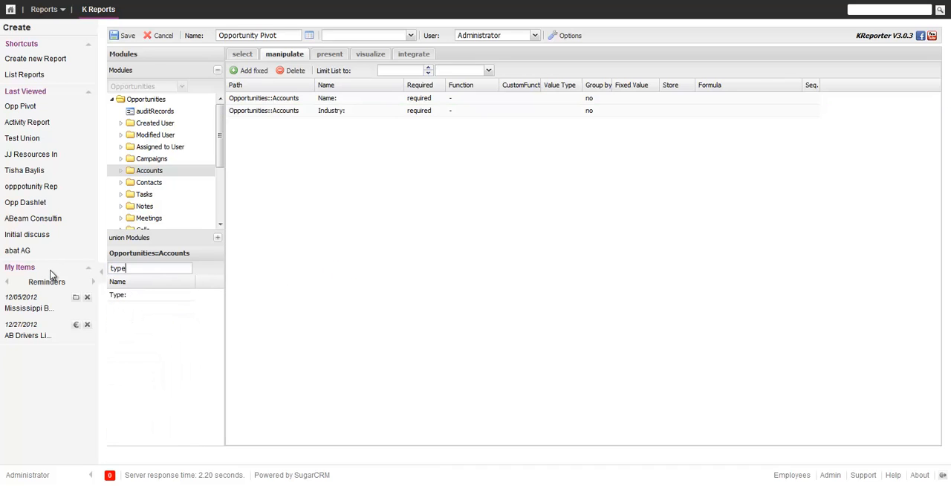
left_click(116, 294)
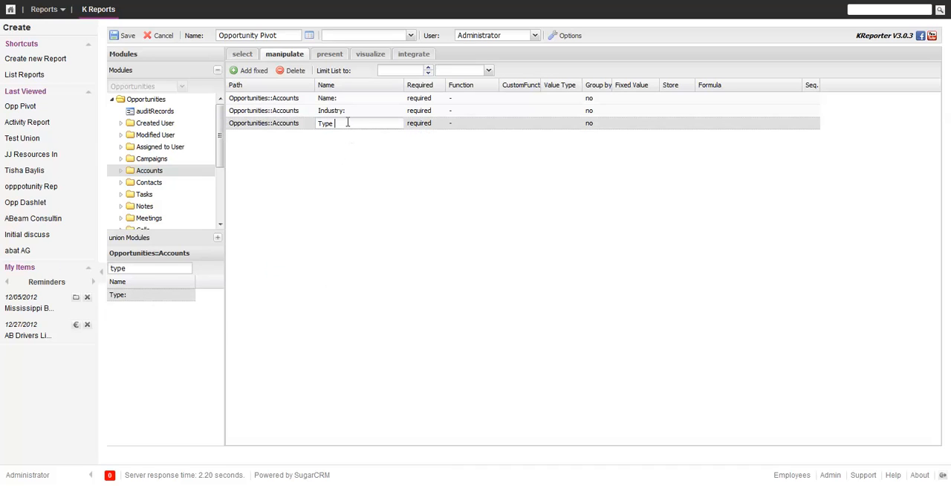
type("(account)")
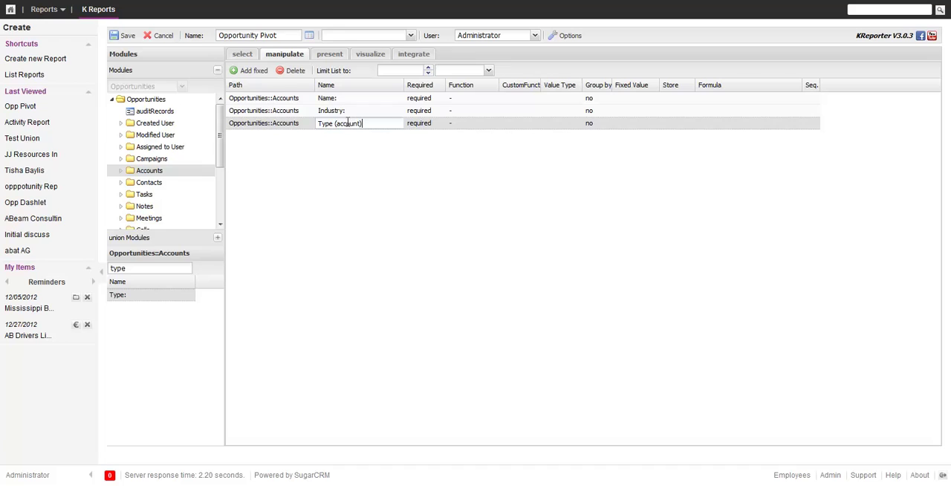
left_click(339, 110)
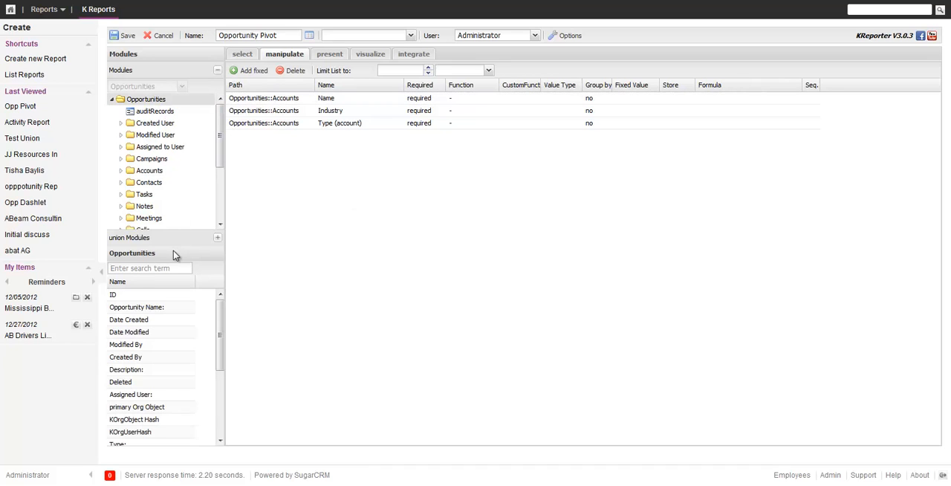
Step: Add Opportunities' Expected Close Date and rename it 'Close Quarter'
type("clo")
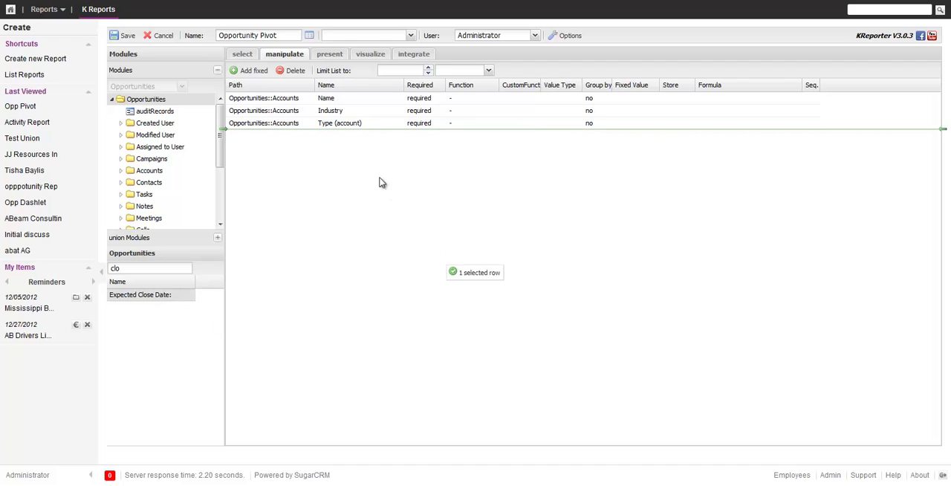
double_click(139, 294)
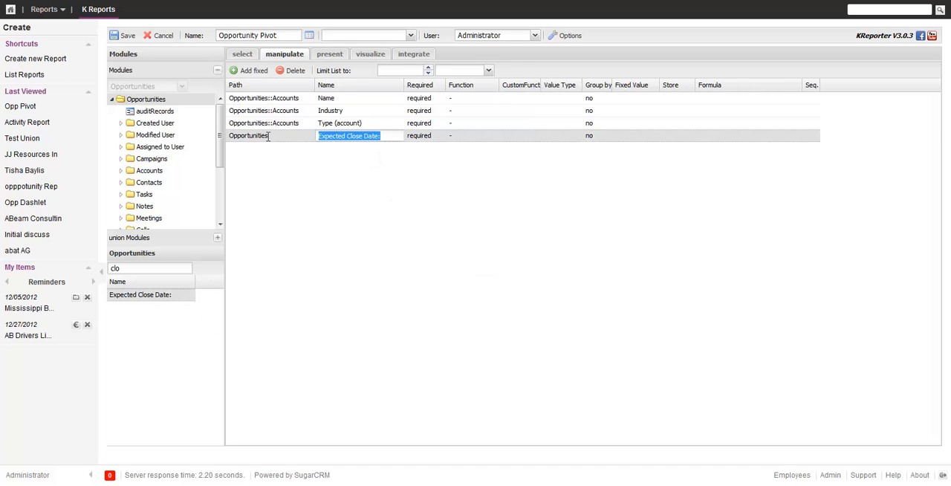
type("Close Quarter")
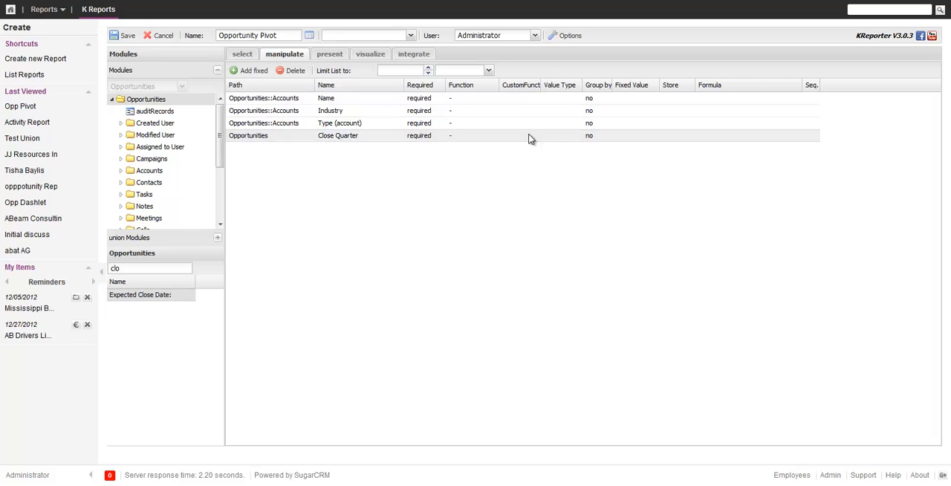
Step: Give Close Quarter the custom function concat('Q', quarter(...)) to show a quarter label
left_click(520, 135)
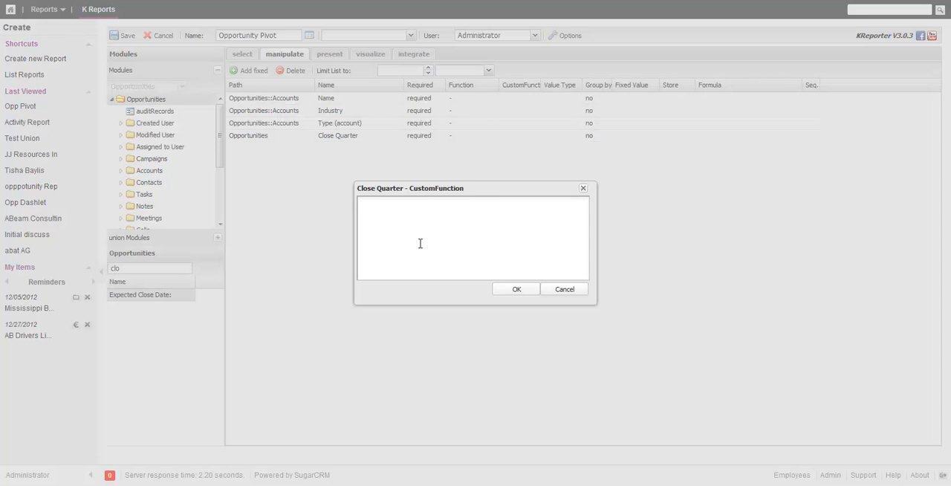
type("concat")
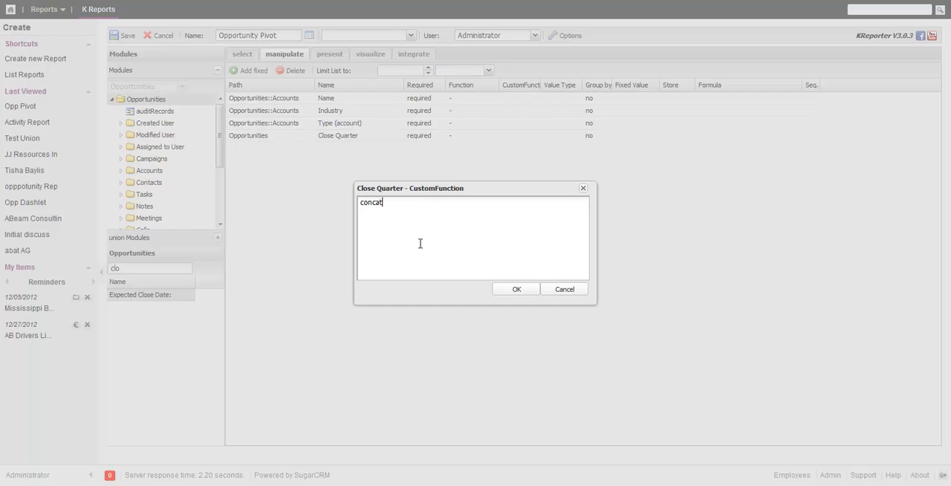
type("(")
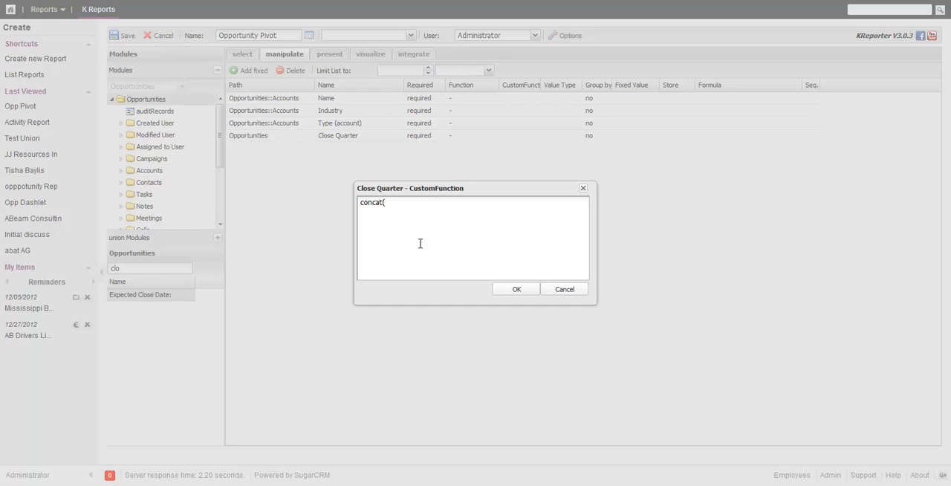
type("'Q")
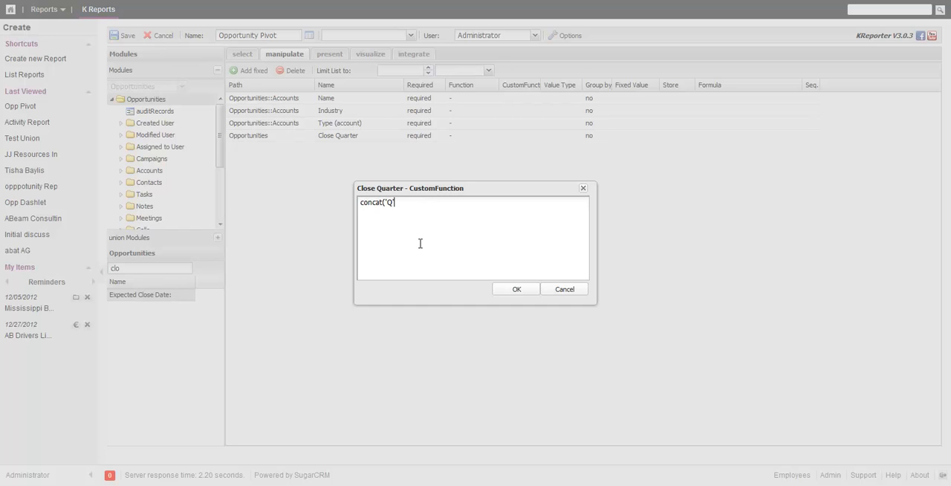
type("', quarter")
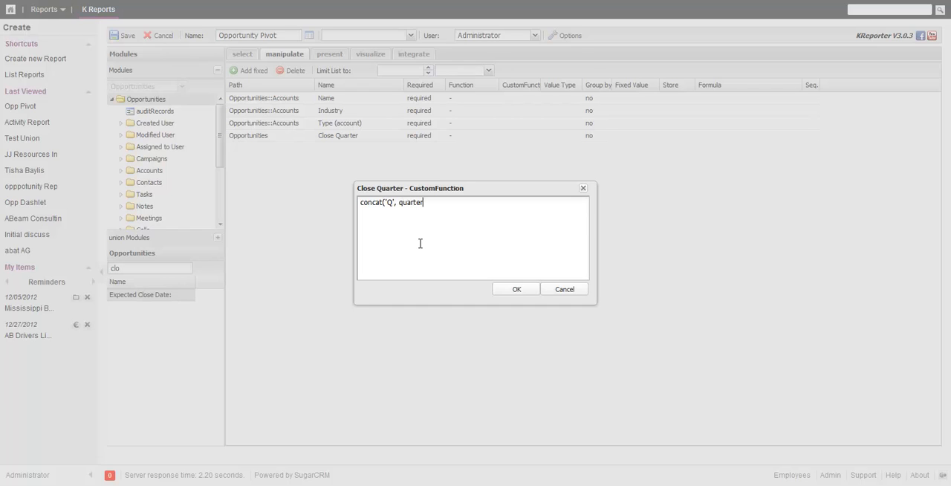
type("({t}.{f")
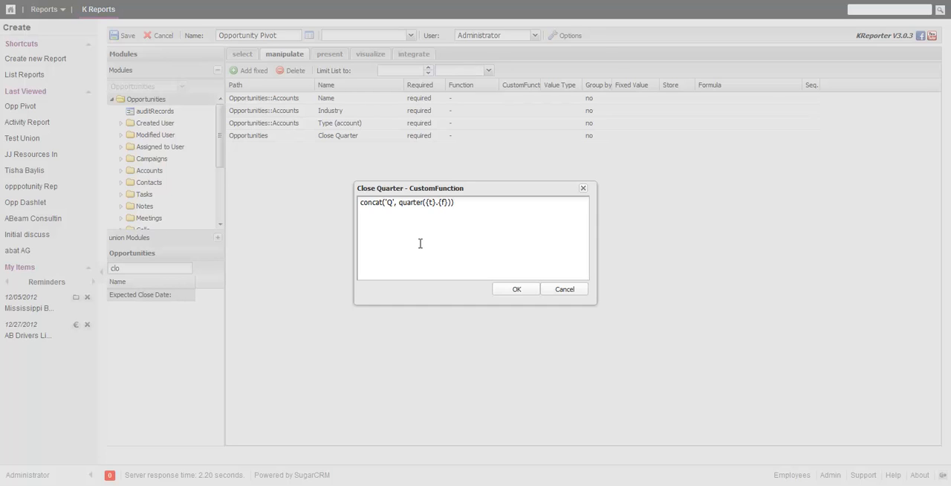
left_click(516, 288)
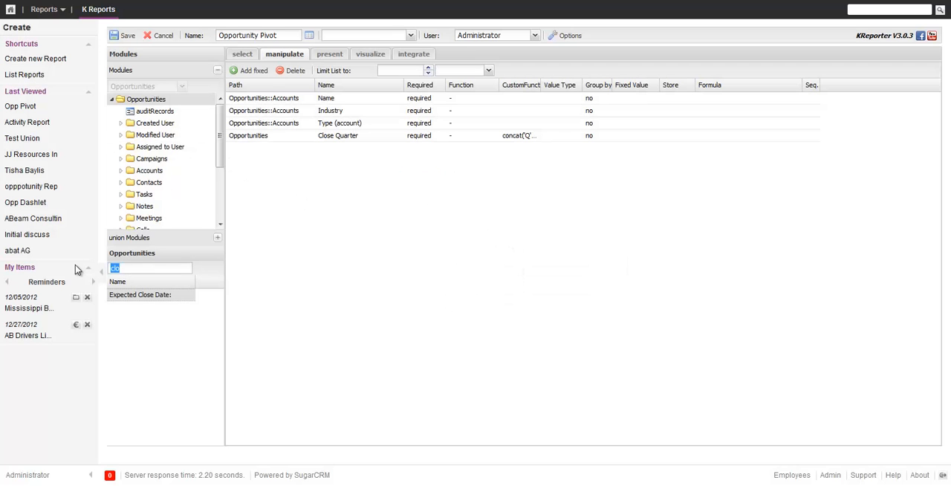
Step: Add the opportunity's Amount and Type, renaming Type to 'Type (opportunity)'
type("am")
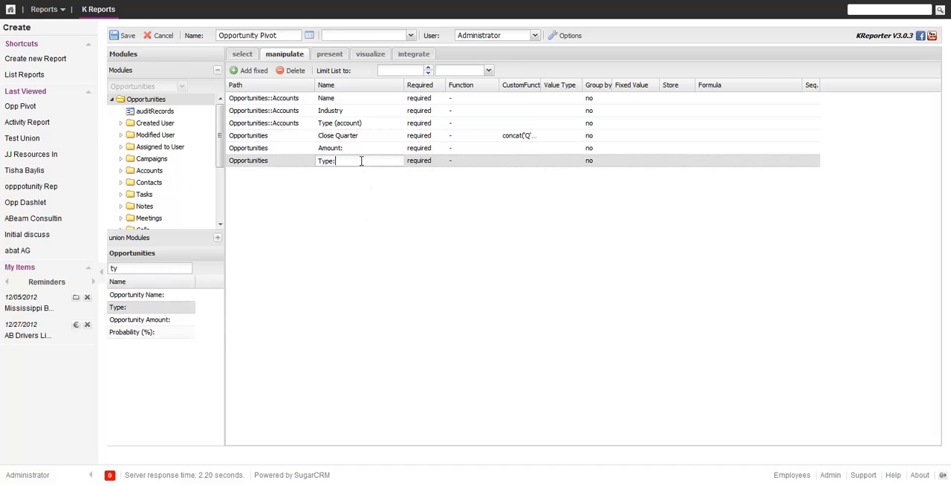
type("(opportunity")
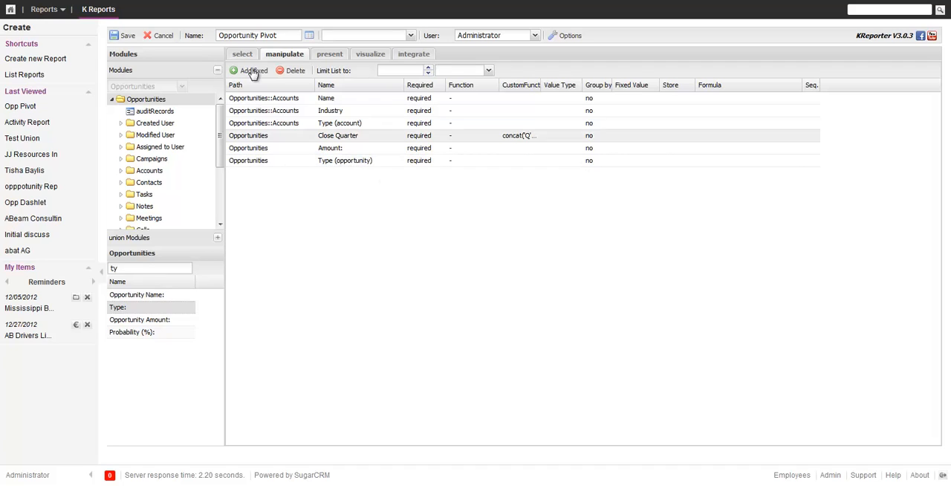
left_click(330, 53)
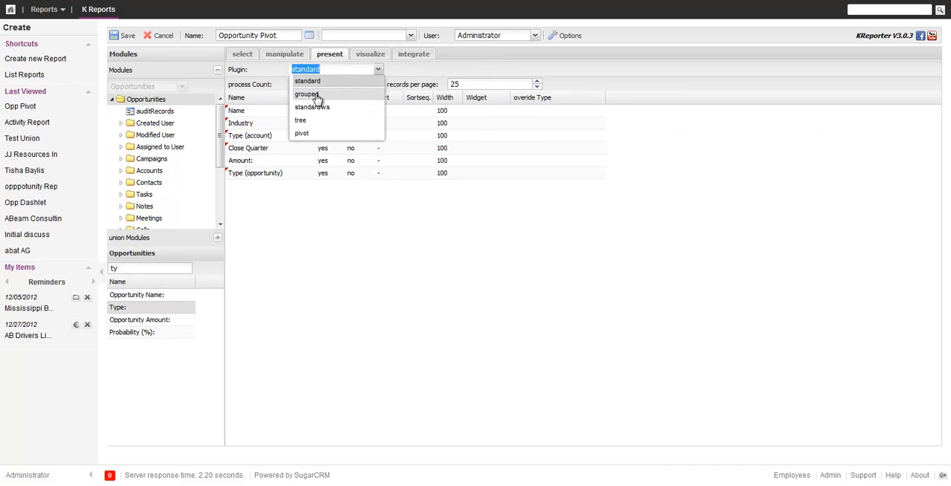
Step: Choose the pivot presentation plugin for the report
left_click(300, 134)
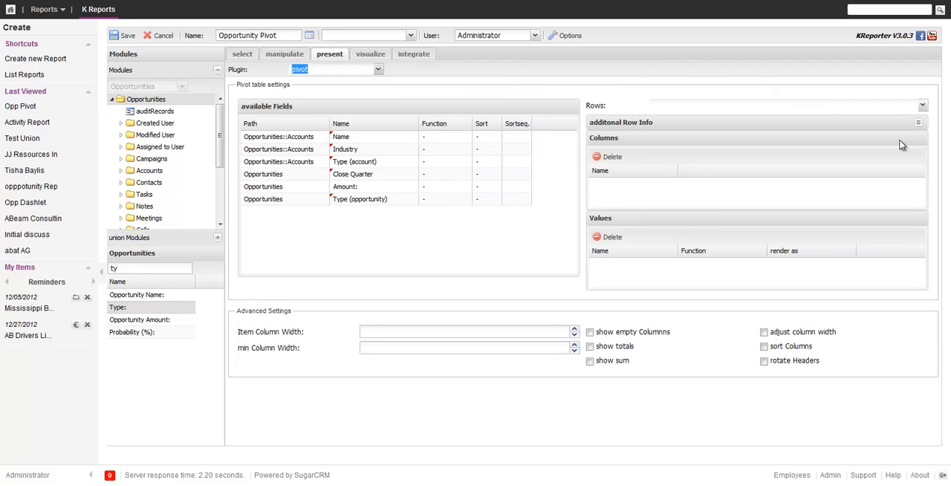
mouse_move(889, 137)
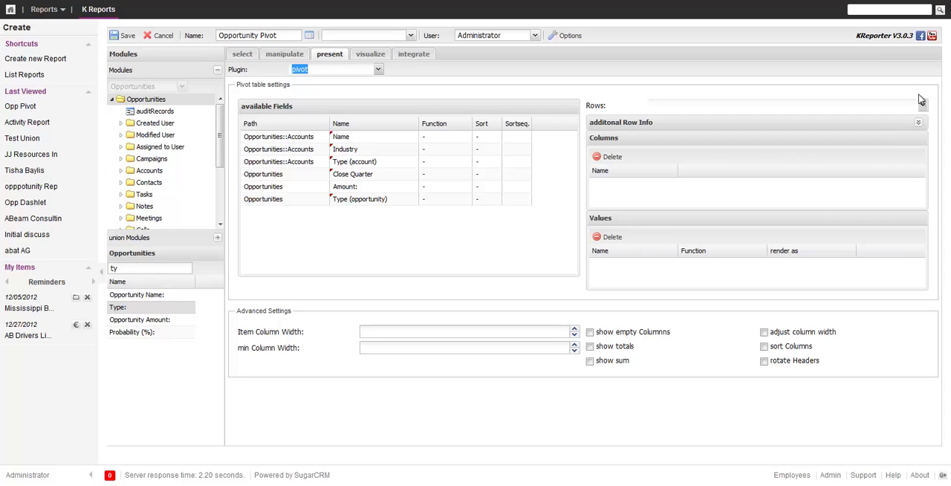
Step: Use Name as pivot rows, Close Quarter as columns, and summed Amount rendered as Currency
left_click(918, 104)
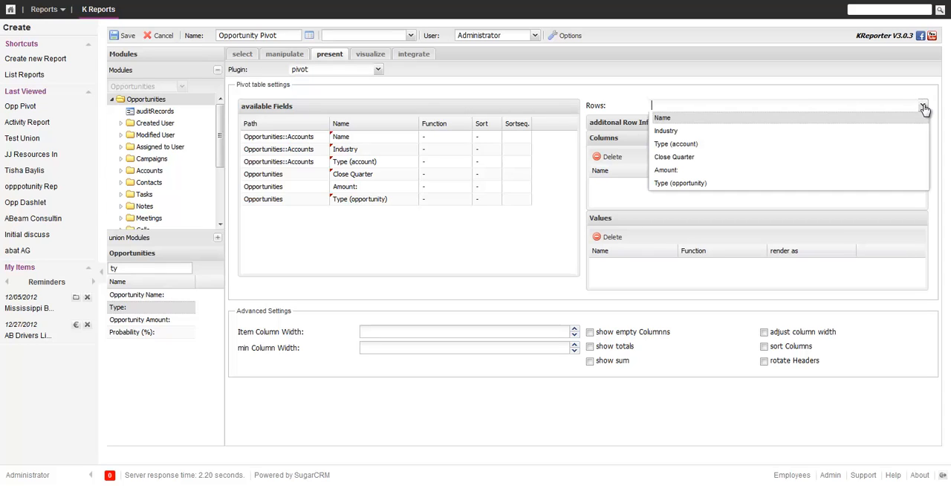
mouse_move(678, 121)
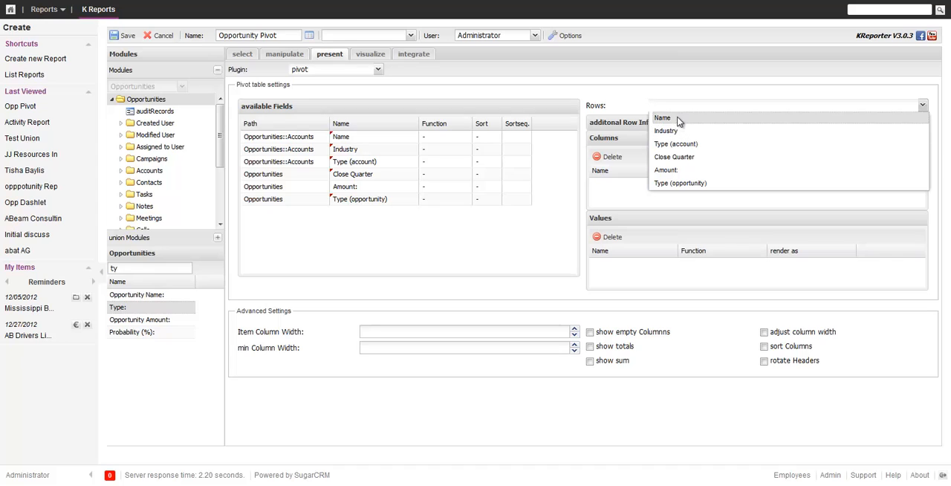
left_click(663, 118)
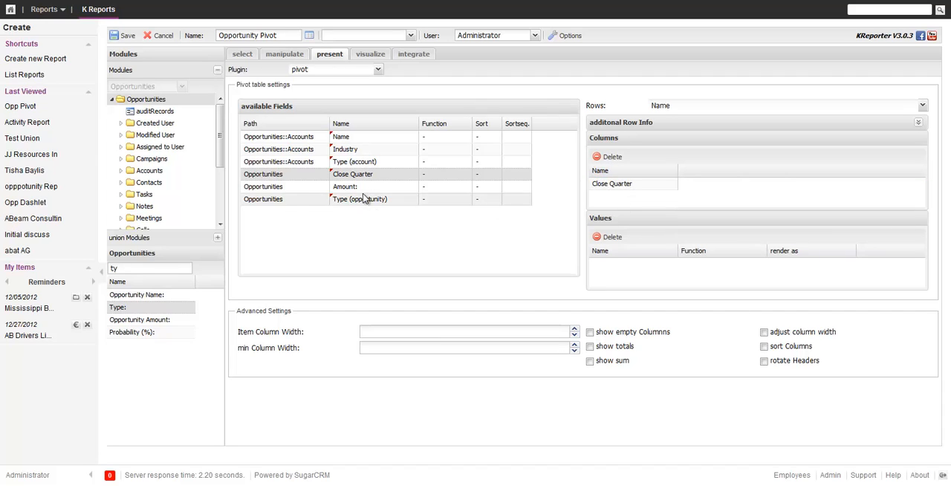
mouse_move(364, 187)
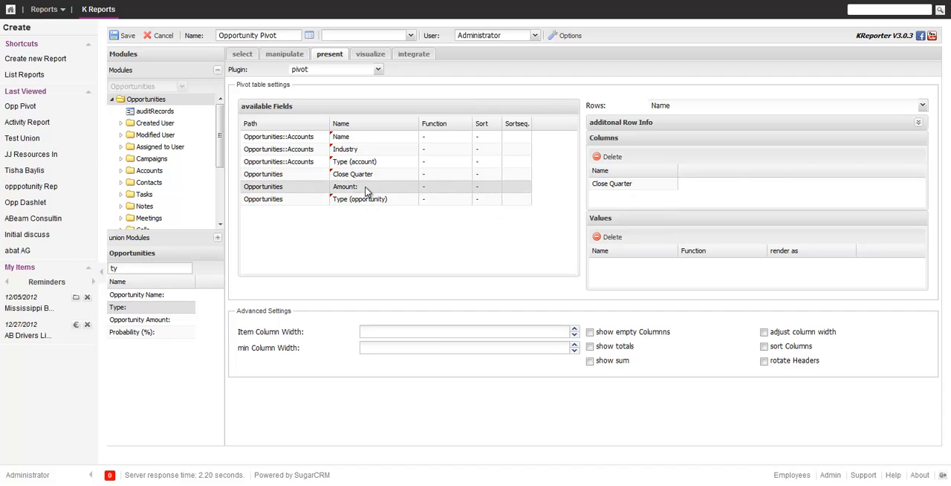
mouse_move(309, 162)
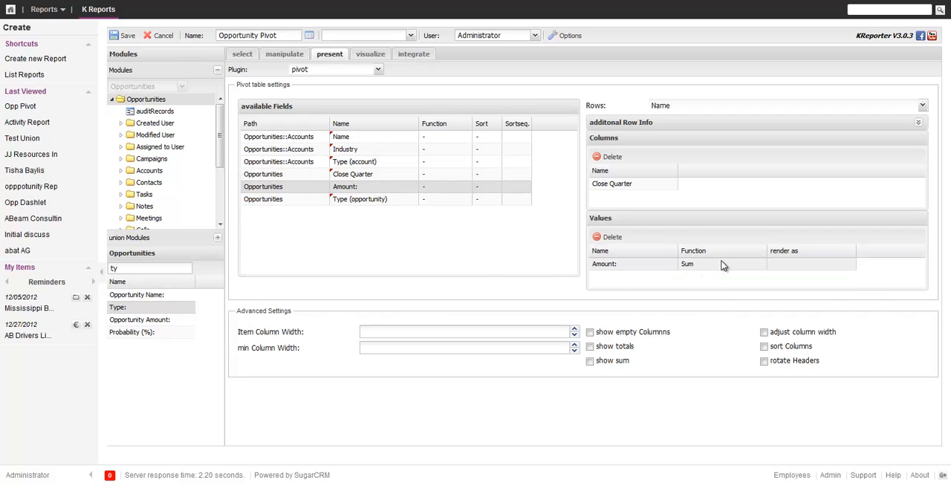
left_click(812, 264)
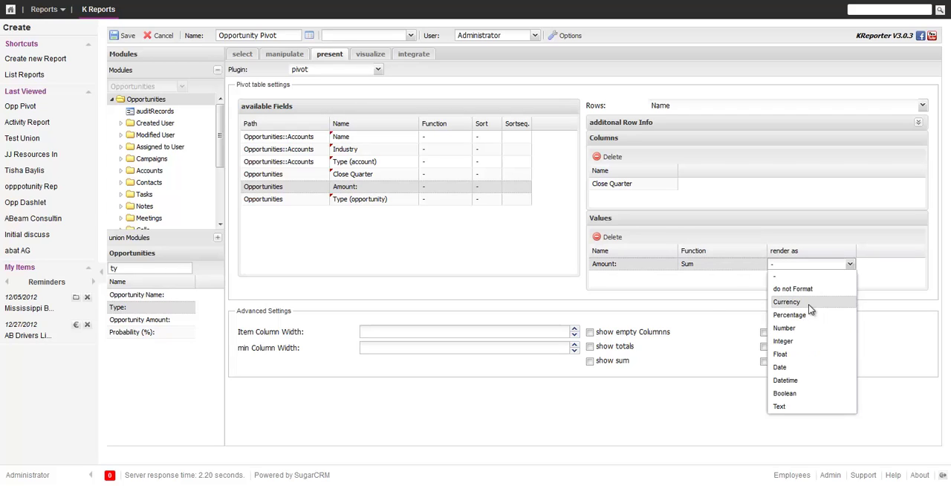
left_click(787, 301)
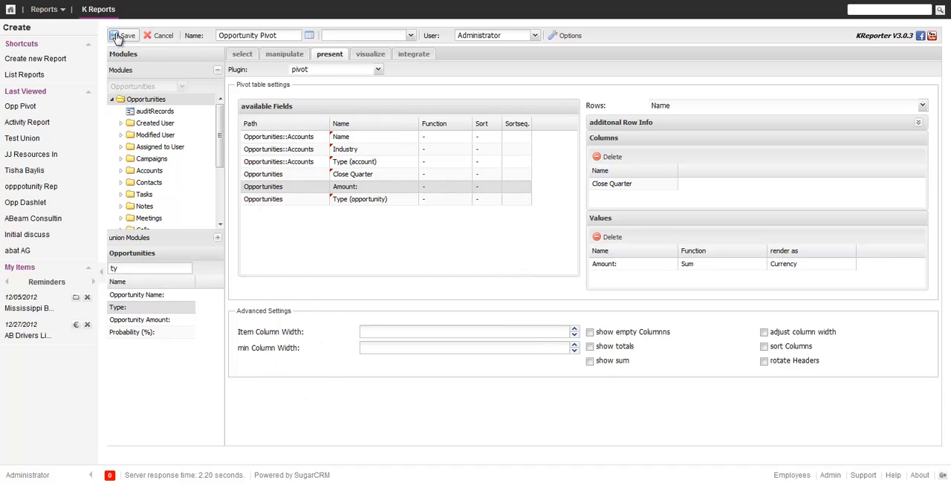
Step: Save the report and view the resulting grid of accounts by quarter
left_click(123, 35)
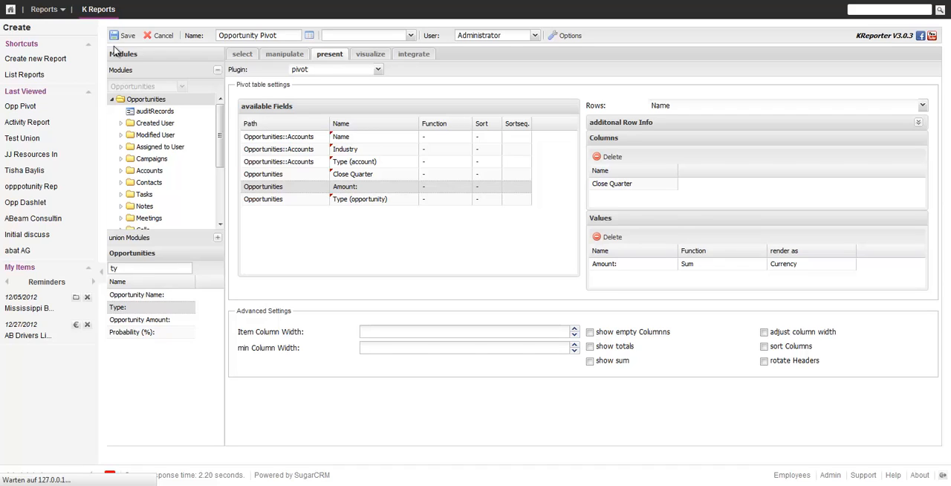
left_click(123, 36)
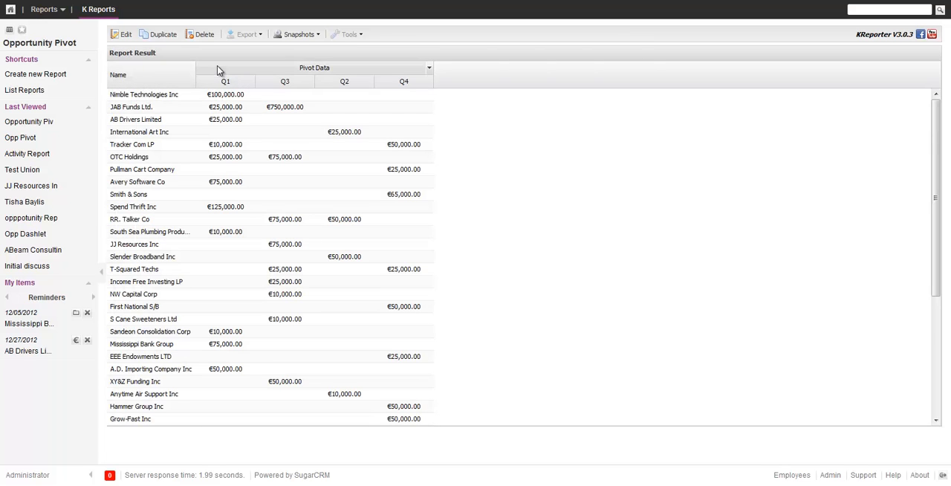
mouse_move(191, 74)
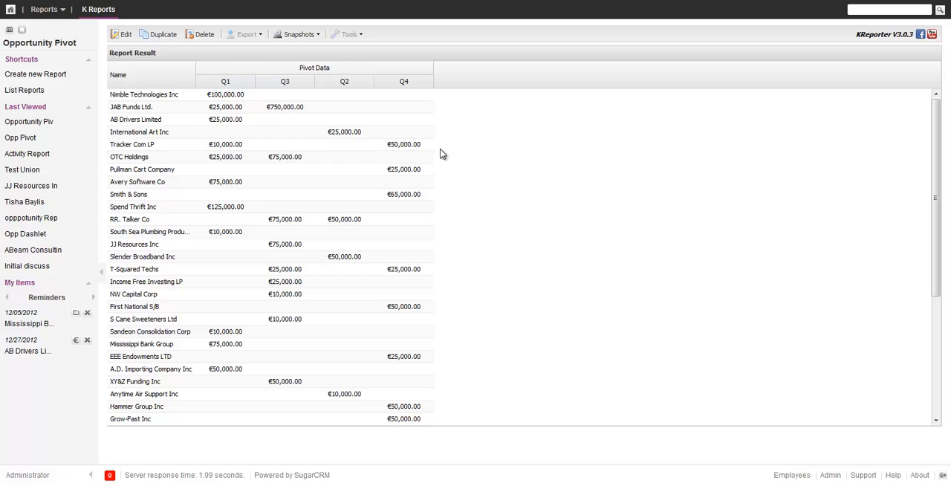
mouse_move(865, 150)
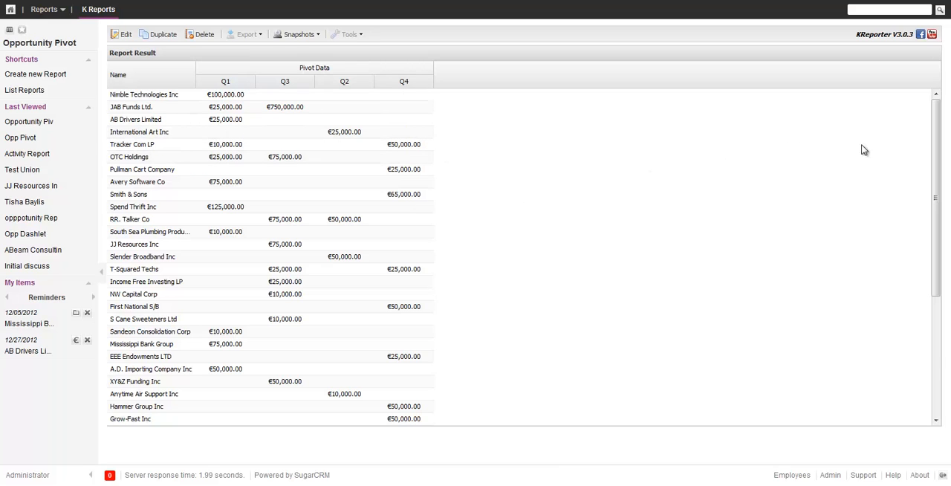
scroll("down", 3)
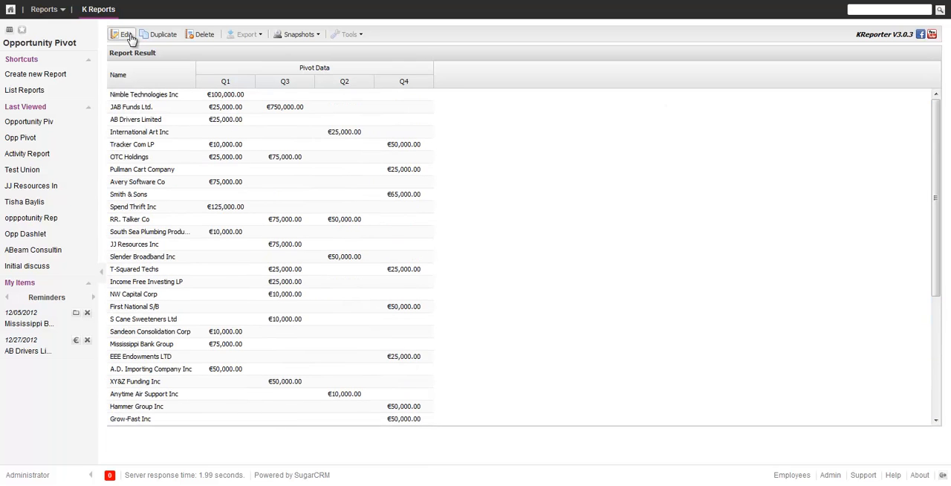
Step: Reopen the report for editing and return to its presentation settings
left_click(125, 34)
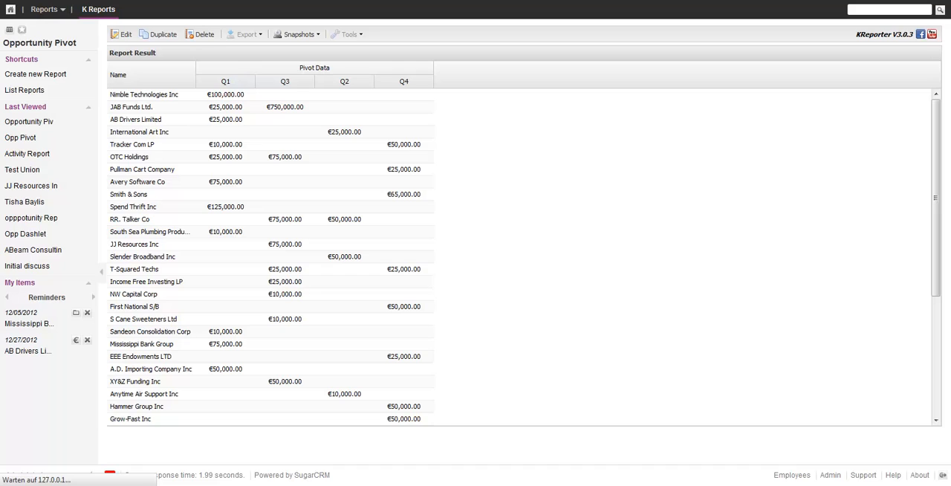
left_click(124, 34)
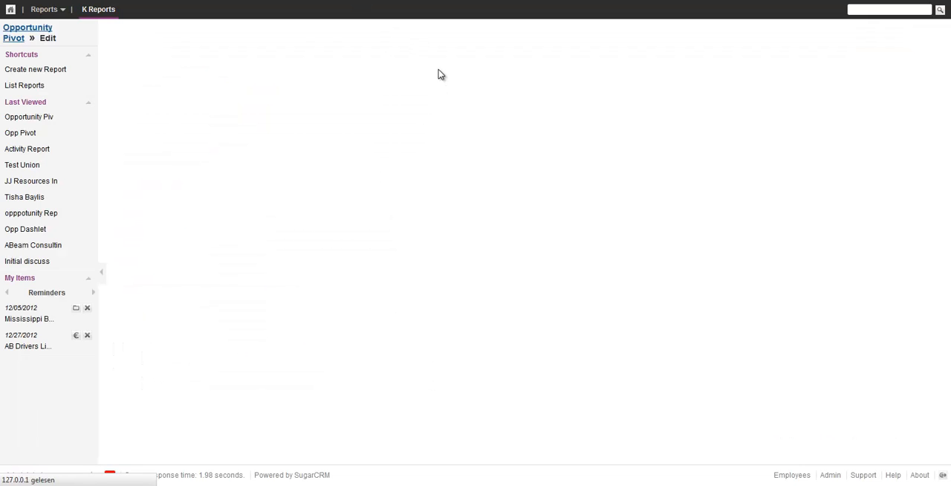
mouse_move(464, 116)
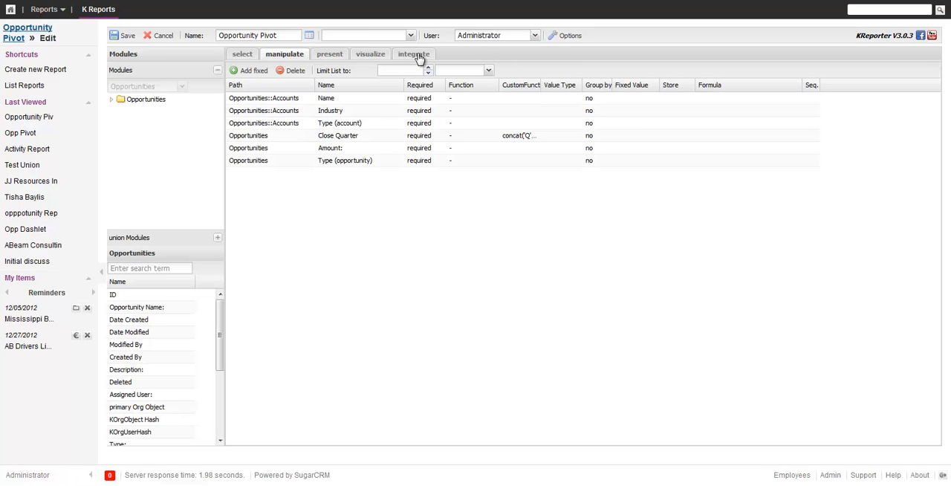
left_click(330, 53)
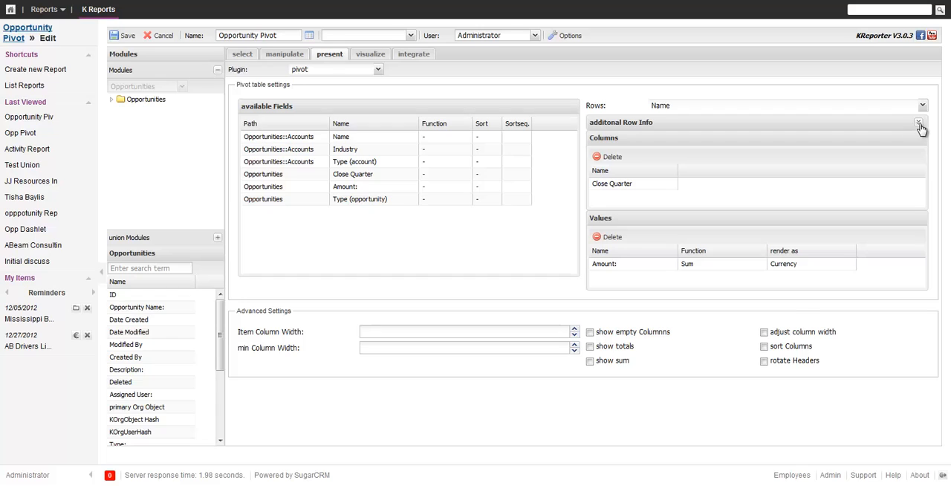
Step: Add Industry and Type (account) as additional row info in the pivot
left_click(918, 123)
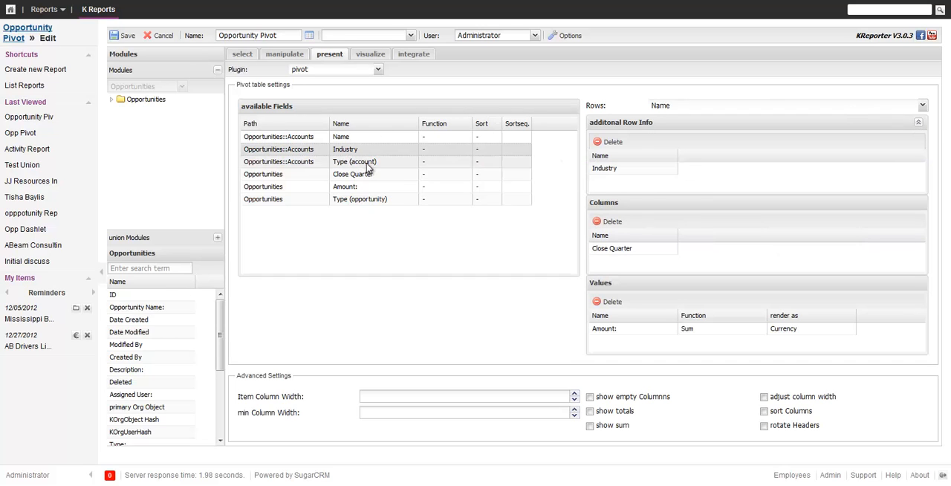
double_click(354, 162)
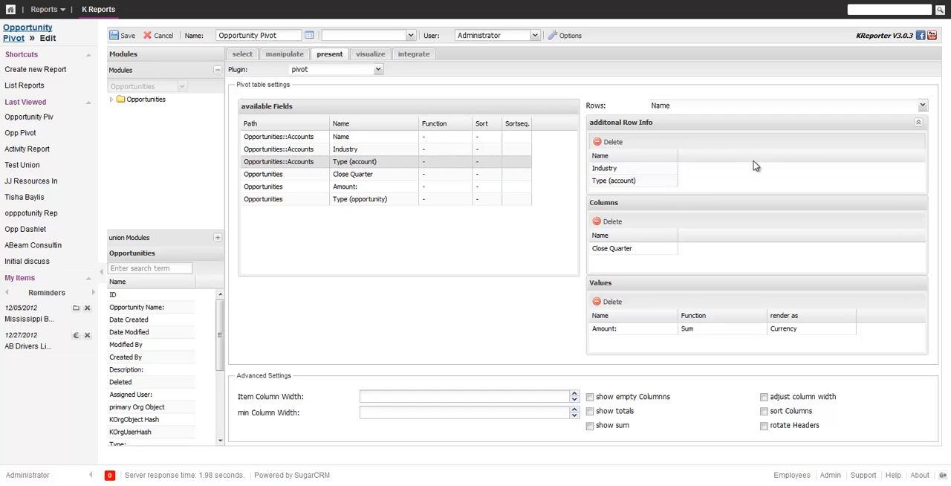
left_click(917, 125)
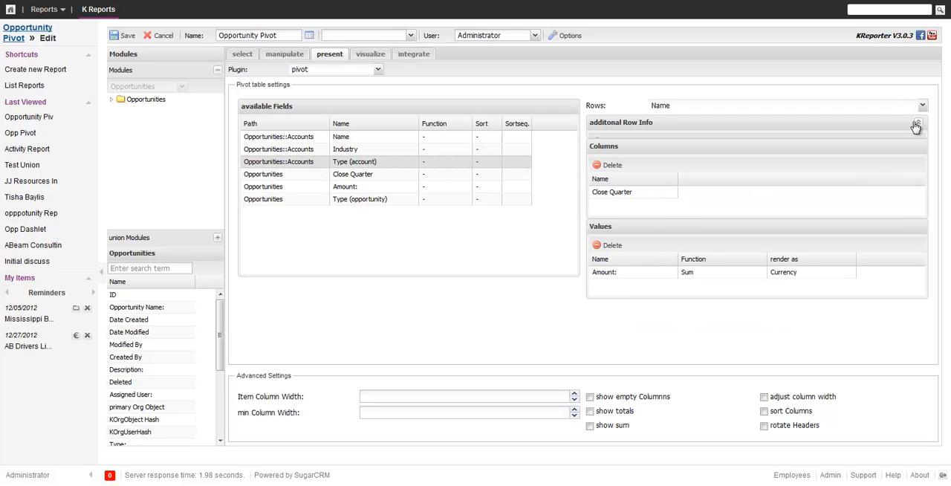
left_click(918, 125)
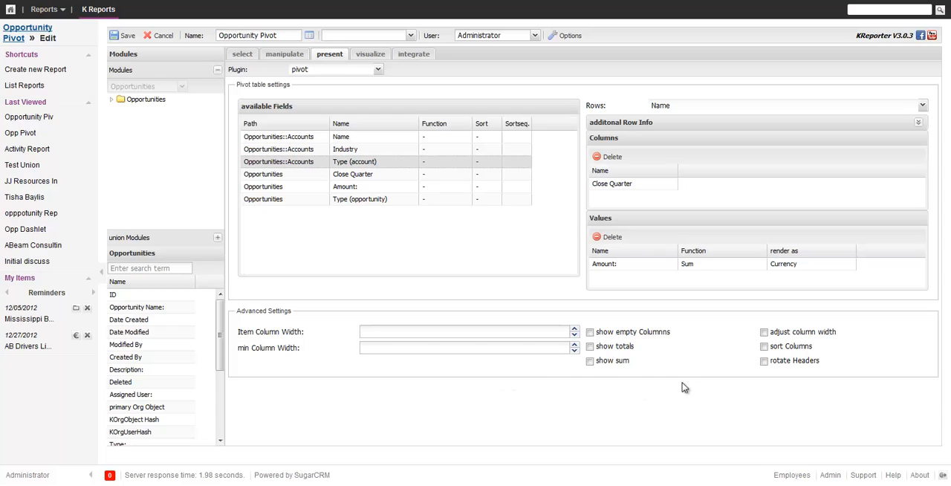
mouse_move(563, 342)
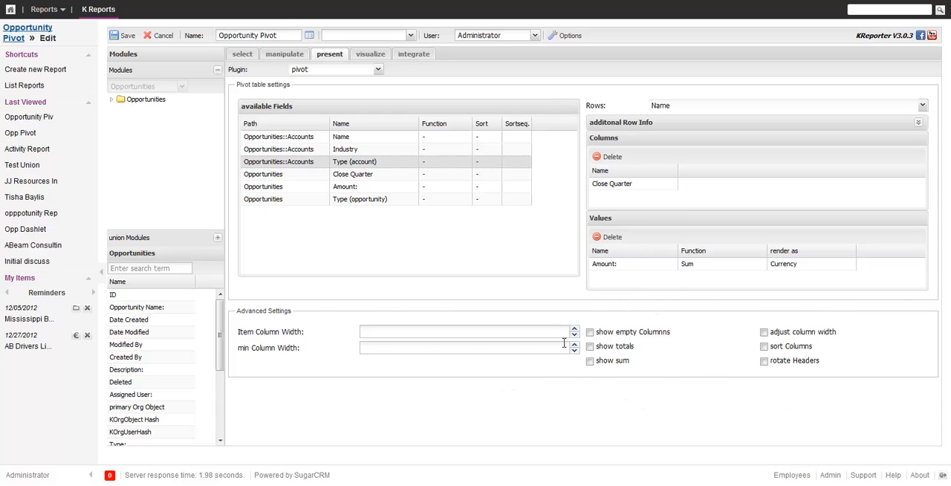
mouse_move(678, 299)
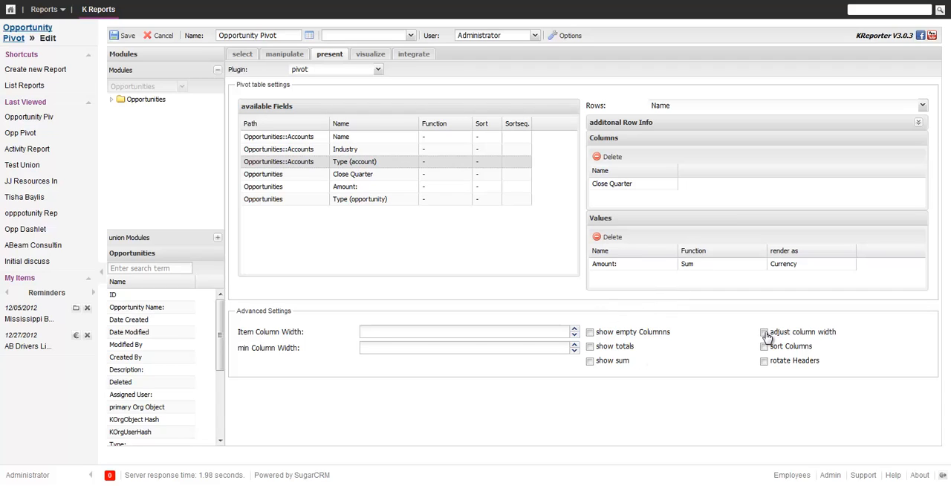
Step: Switch on column width adjustment, sum display and column sorting, then save and run the report
left_click(764, 333)
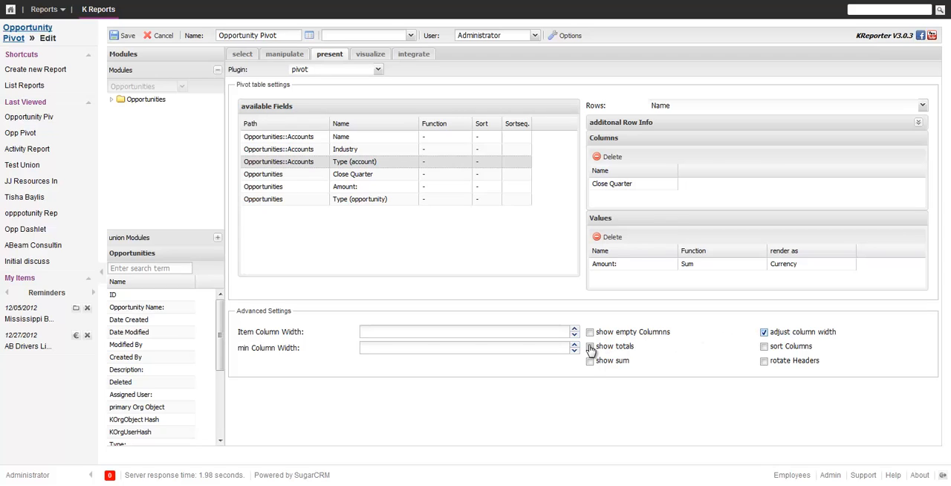
left_click(589, 346)
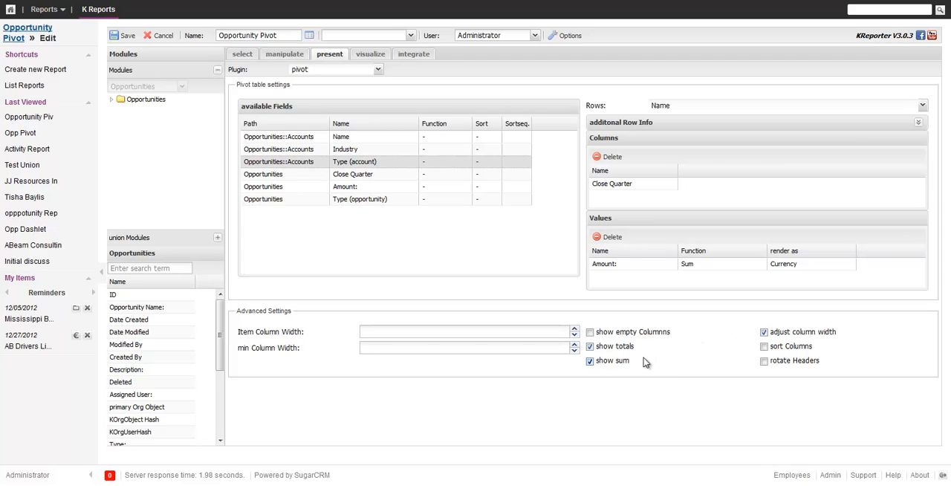
mouse_move(803, 353)
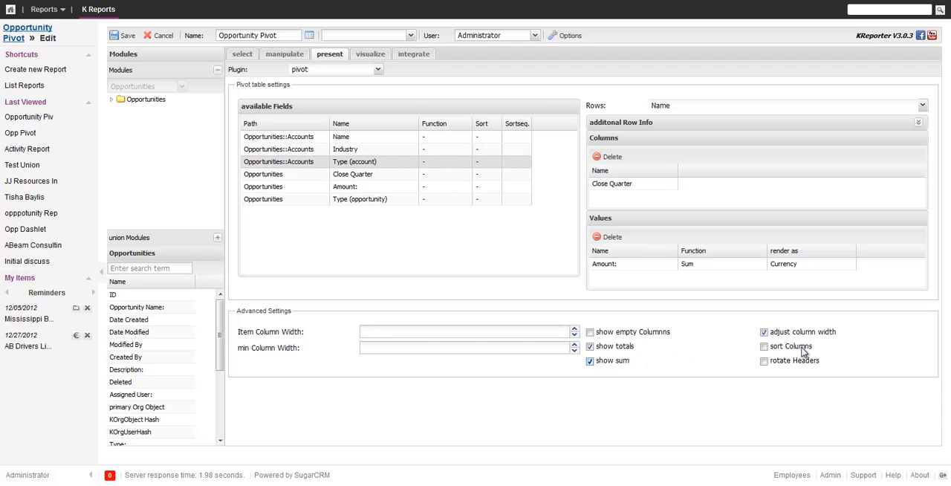
mouse_move(775, 345)
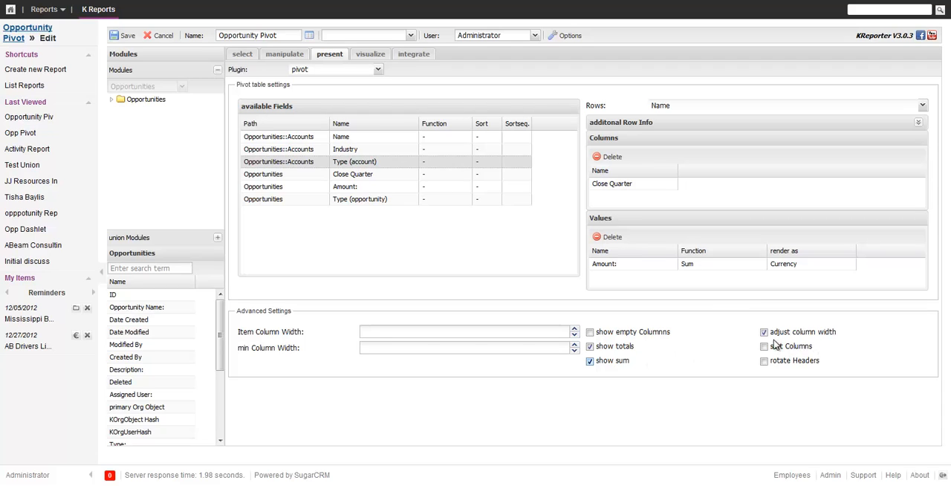
left_click(764, 347)
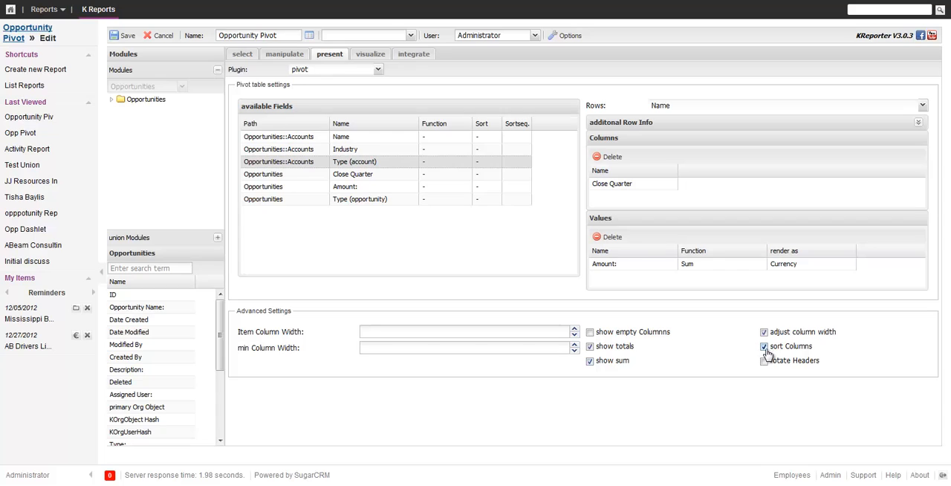
left_click(764, 359)
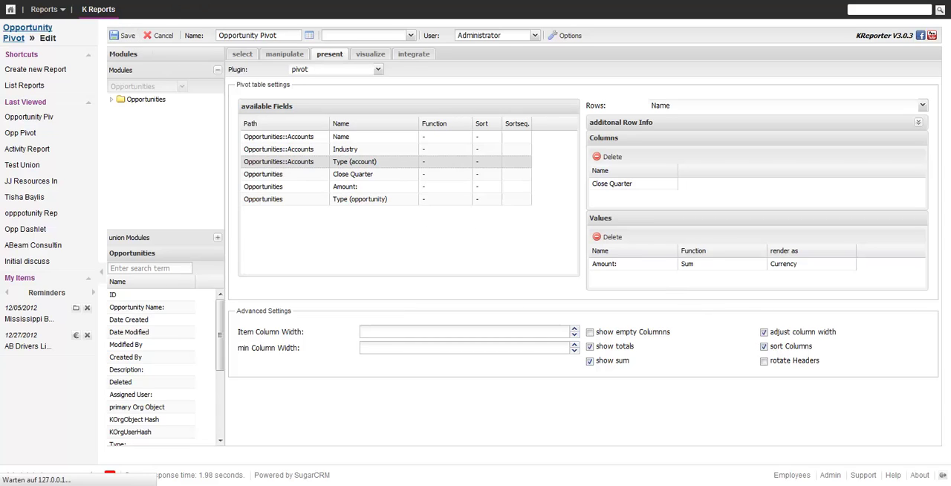
mouse_move(627, 266)
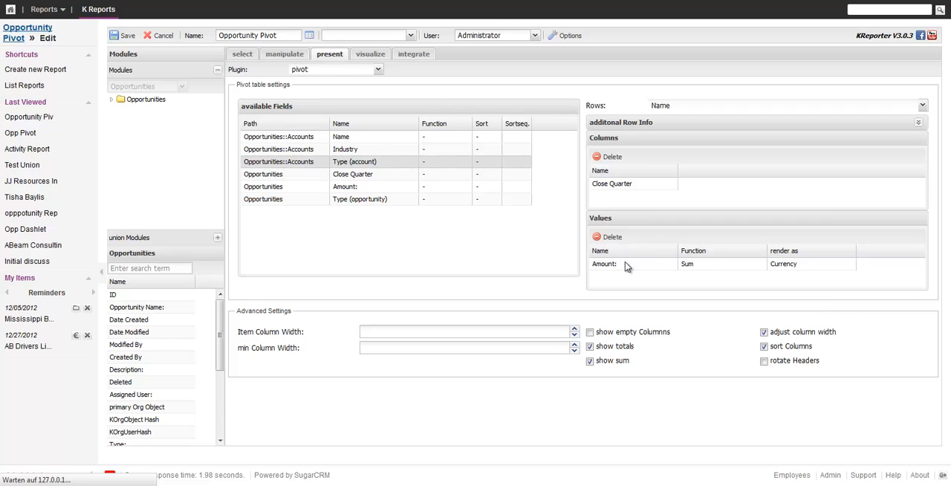
Step: Save and view the report result listing accounts by quarter Q1–Q4, down to the totals row
left_click(122, 36)
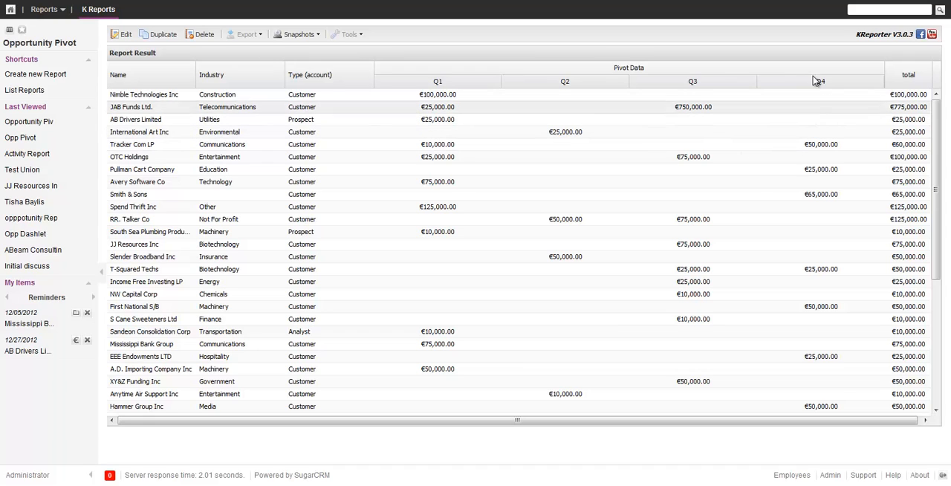
mouse_move(260, 83)
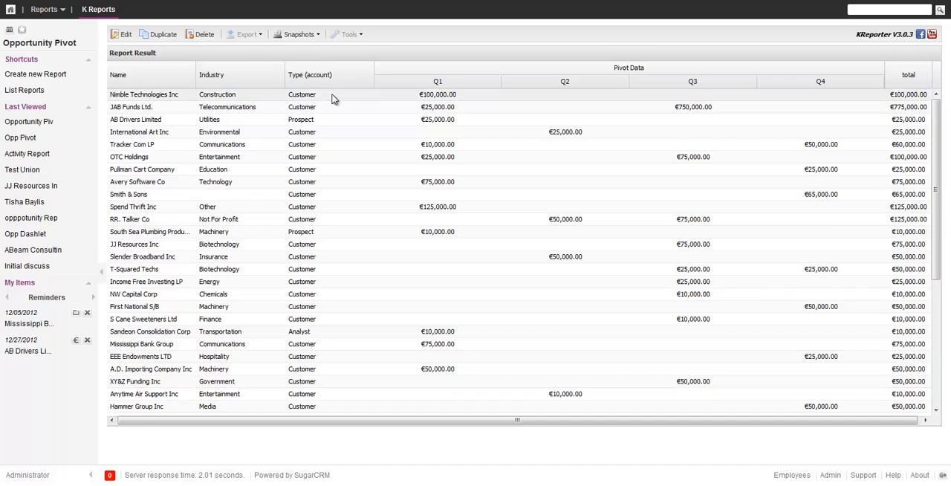
mouse_move(246, 93)
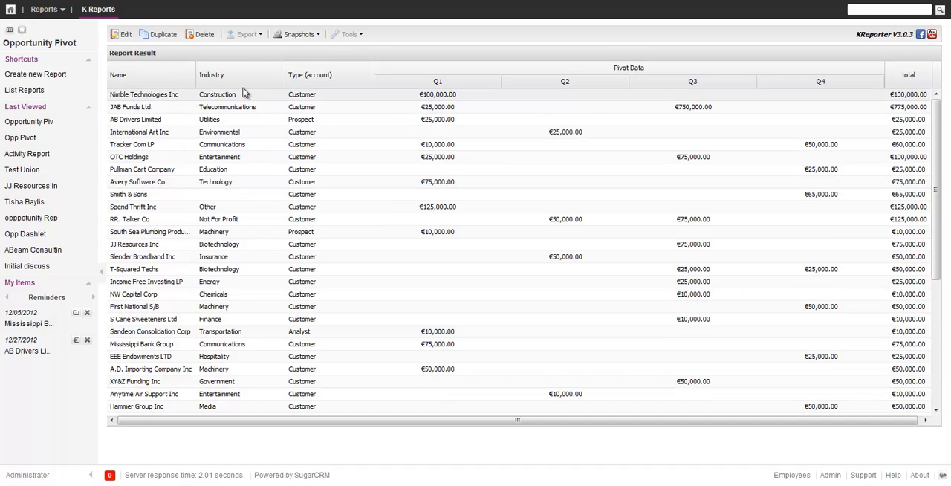
mouse_move(627, 78)
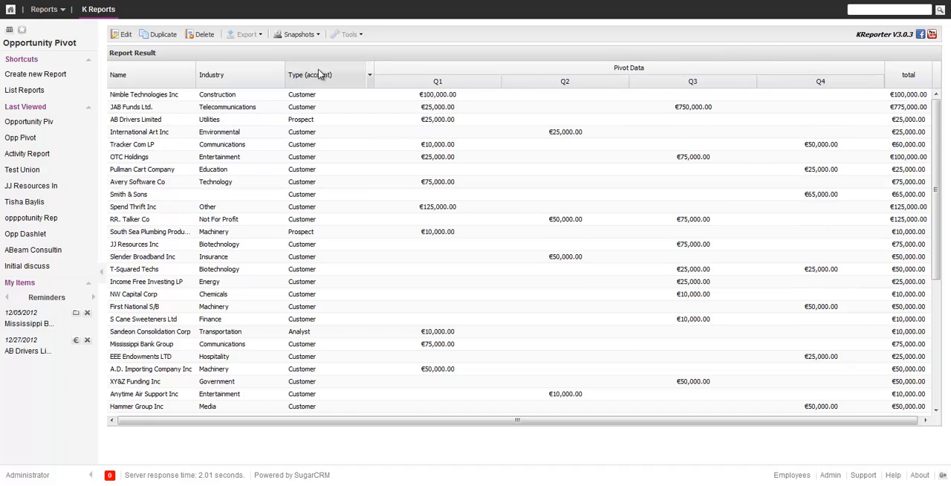
mouse_move(393, 84)
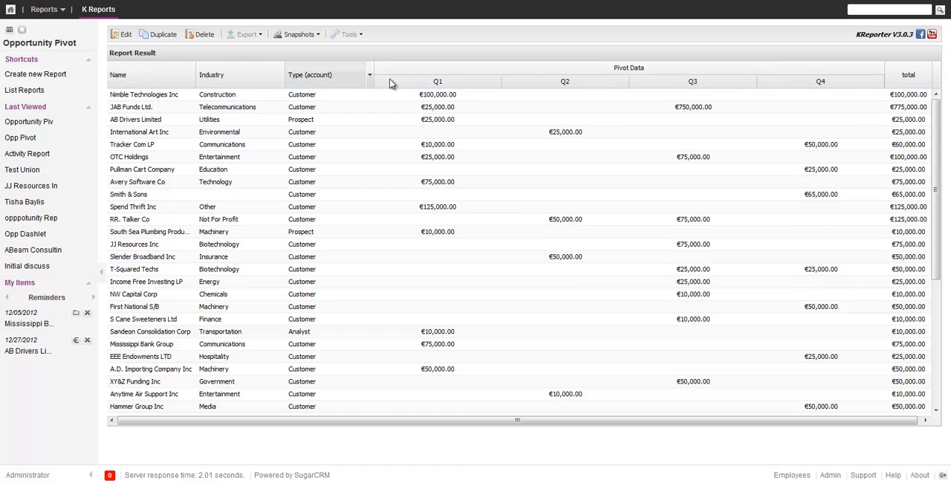
mouse_move(466, 89)
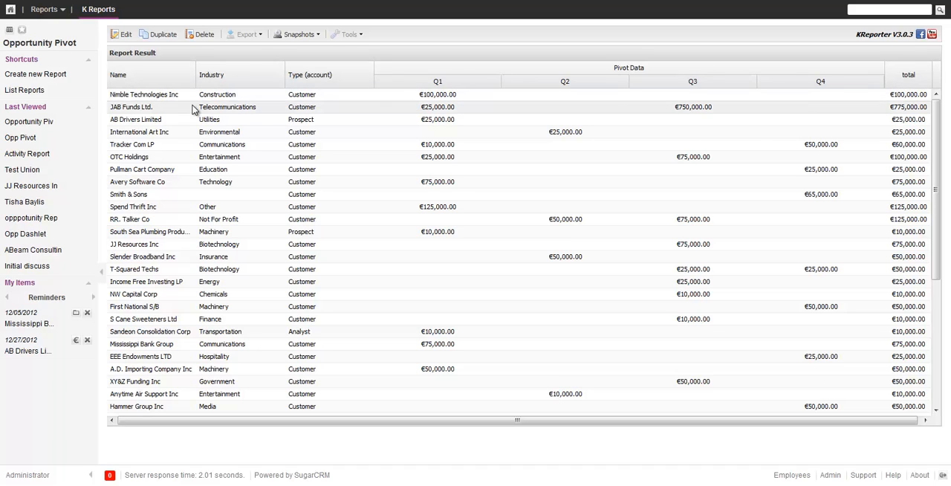
mouse_move(404, 134)
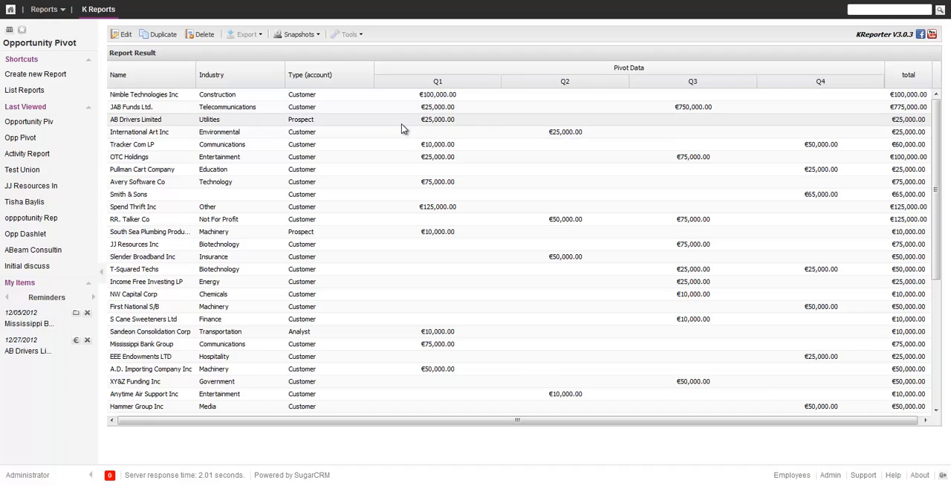
mouse_move(508, 95)
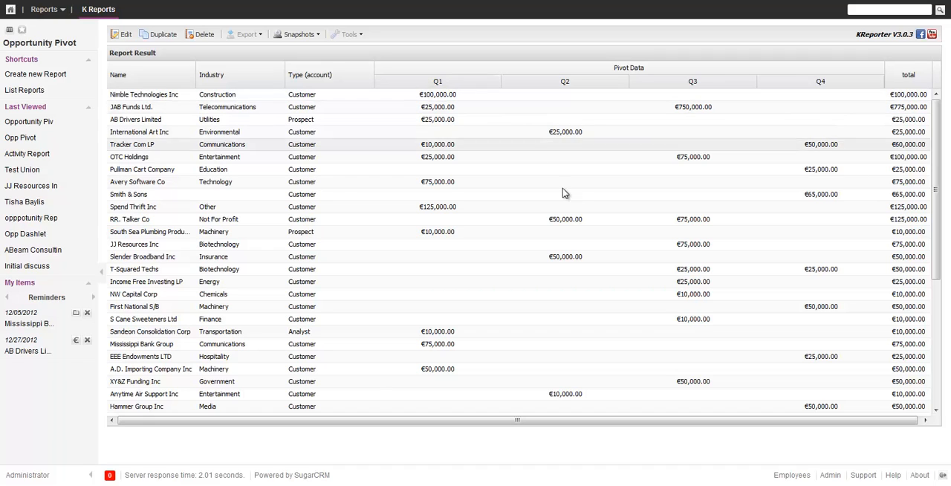
mouse_move(698, 135)
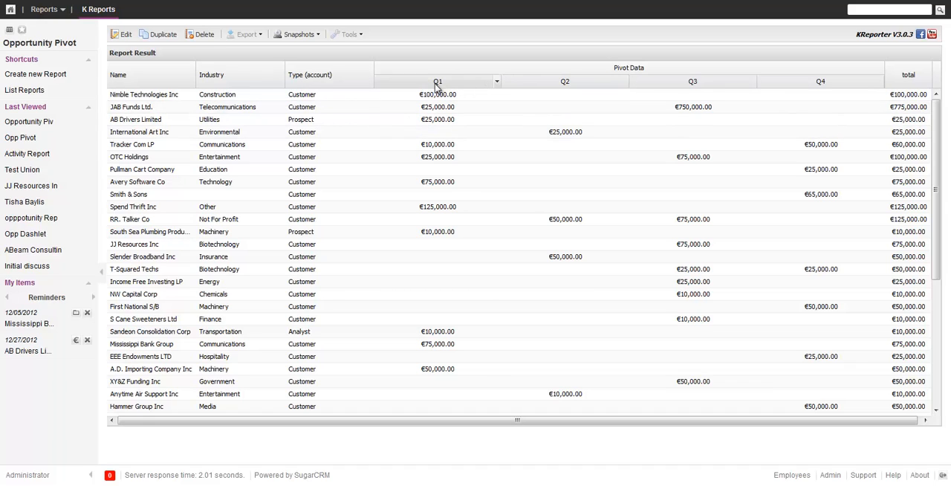
mouse_move(454, 89)
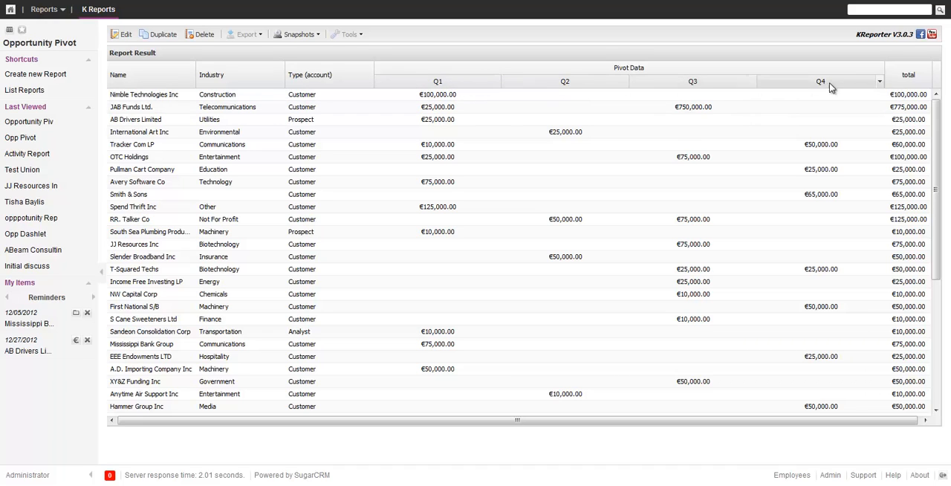
mouse_move(870, 141)
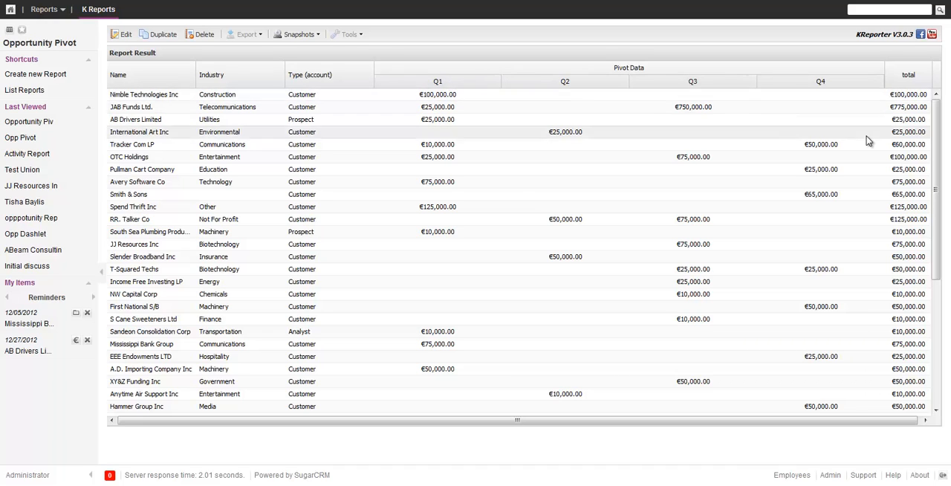
mouse_move(883, 99)
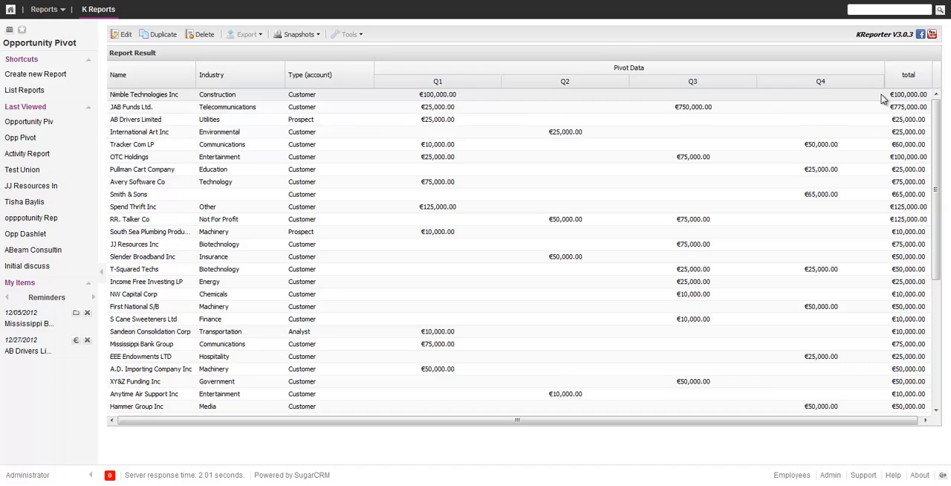
mouse_move(910, 62)
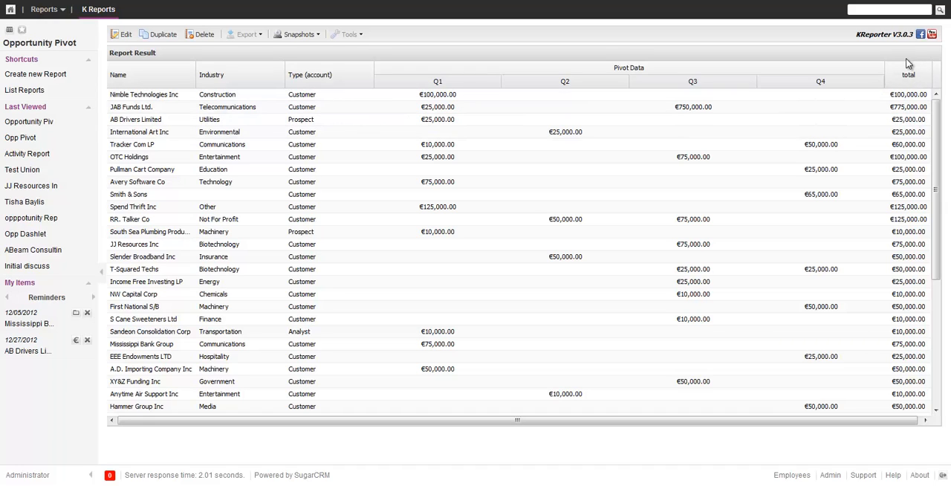
mouse_move(483, 128)
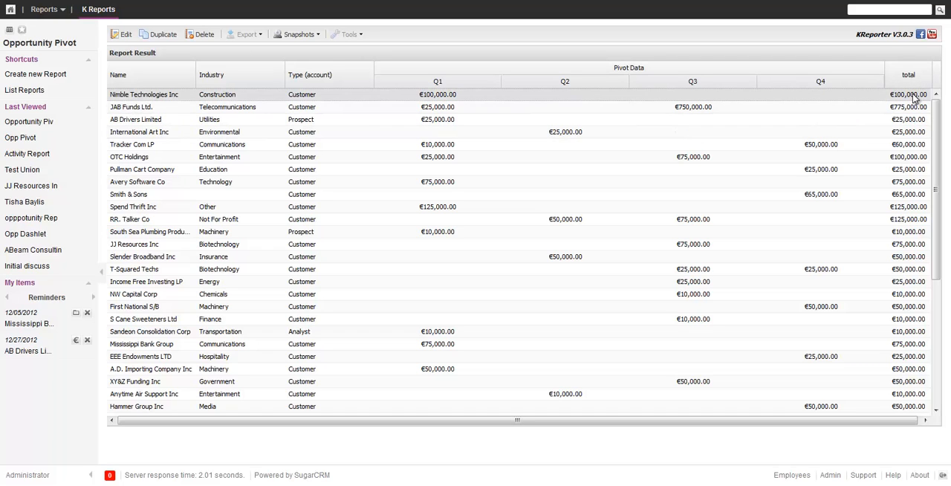
mouse_move(845, 146)
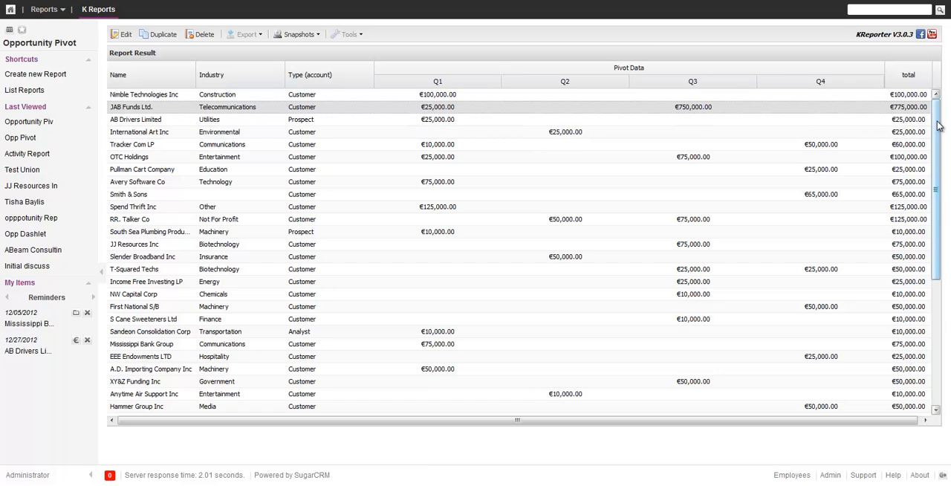
scroll("down", 3)
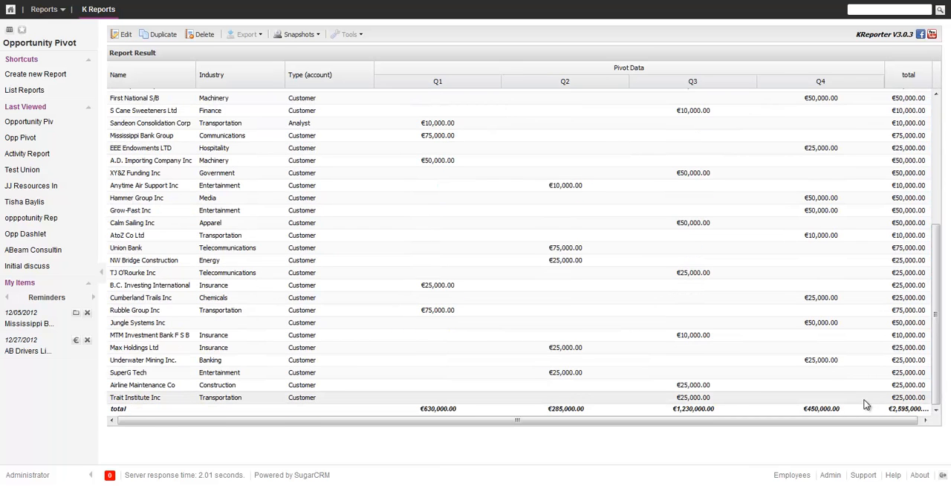
mouse_move(407, 143)
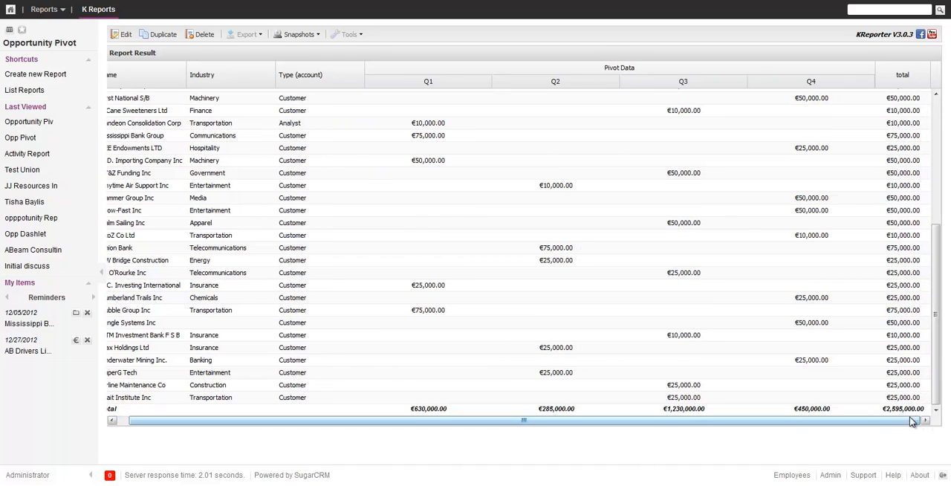
mouse_move(929, 351)
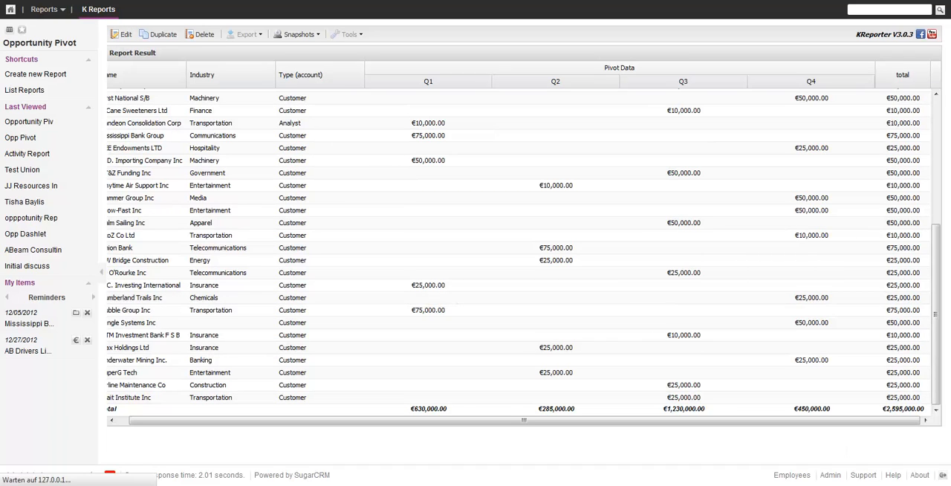
Step: Reopen the report editor and move Type (opportunity) into the pivot columns
left_click(122, 34)
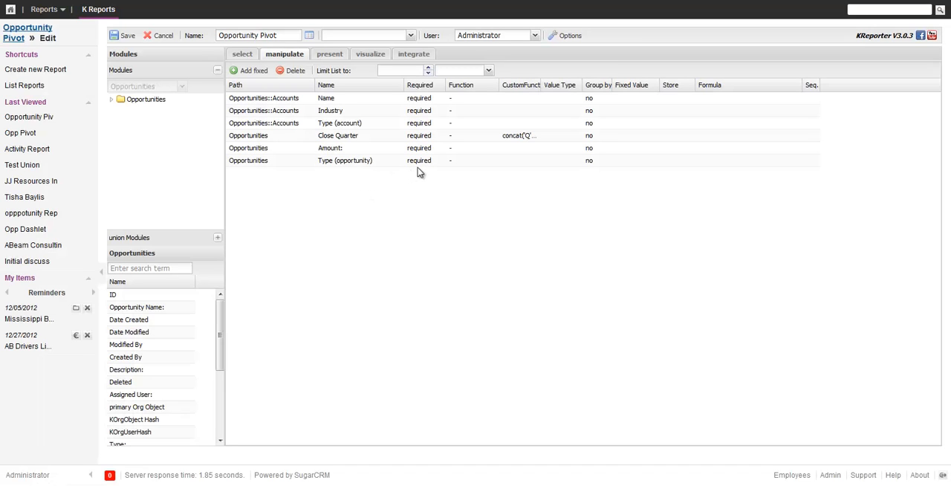
mouse_move(345, 134)
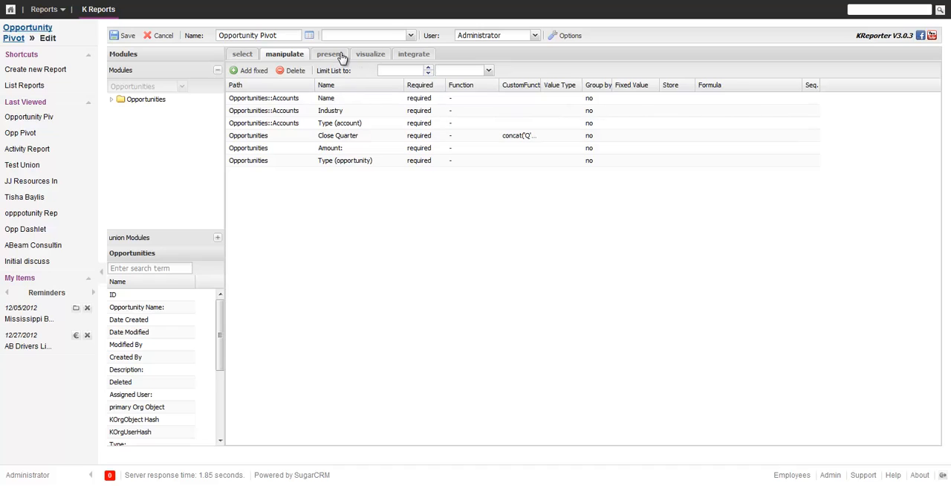
left_click(330, 54)
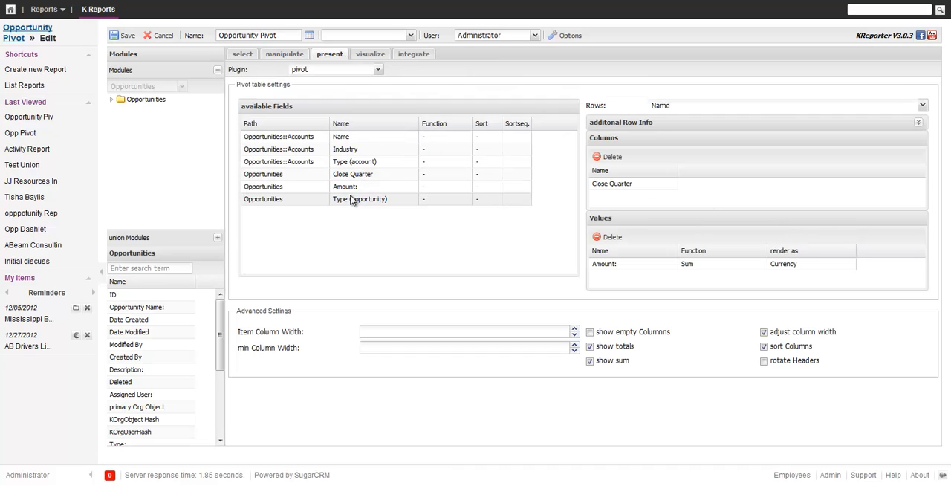
left_click_drag(360, 199, 633, 196)
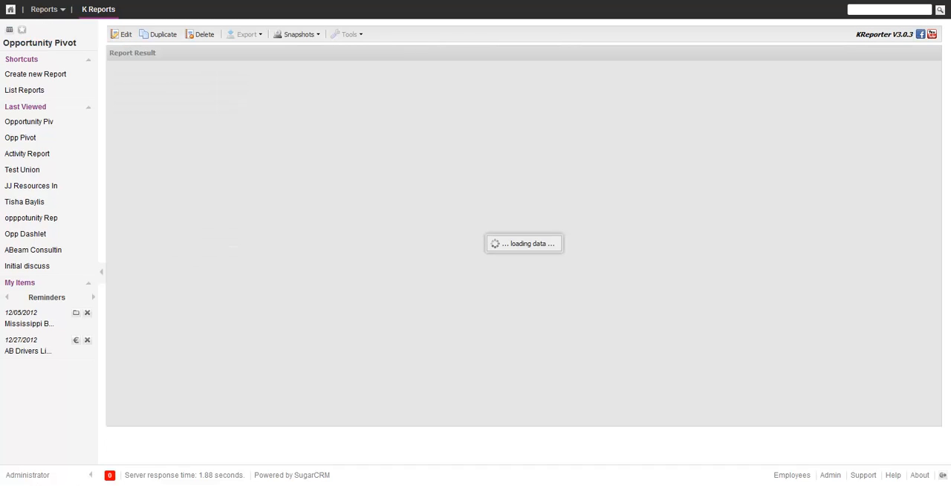
mouse_move(519, 216)
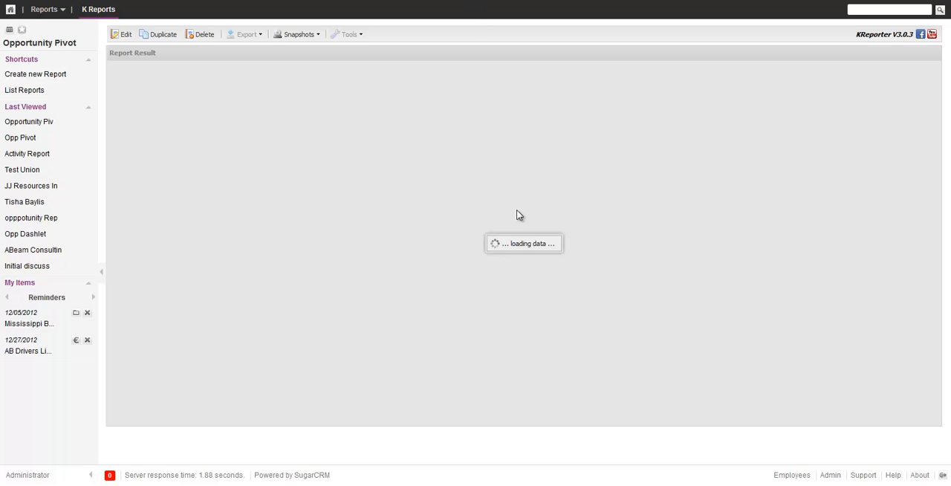
mouse_move(494, 206)
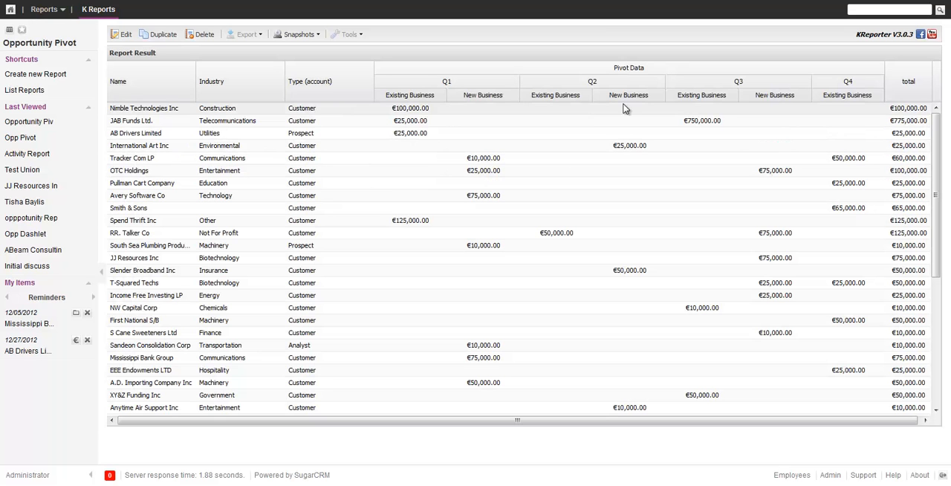
mouse_move(568, 107)
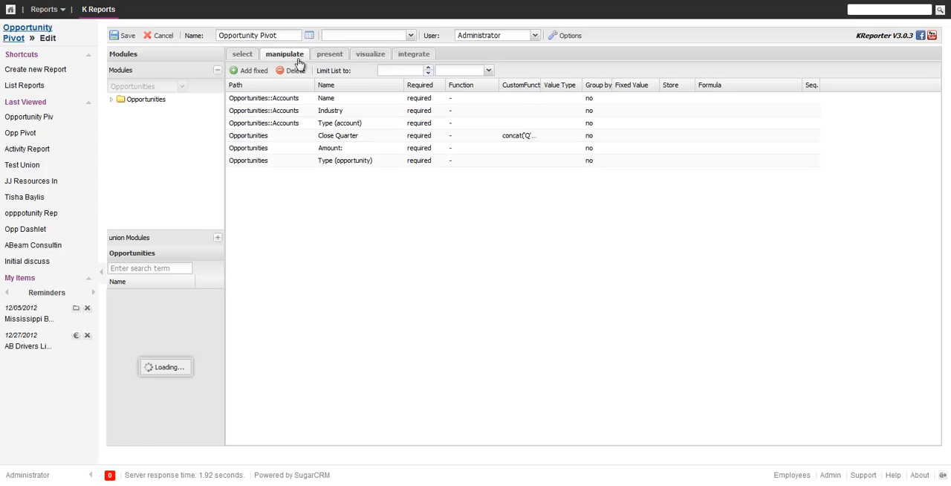
Step: Review the pivot settings and the CSV/Excel/PDF export plugins, then rerun the report
left_click(330, 54)
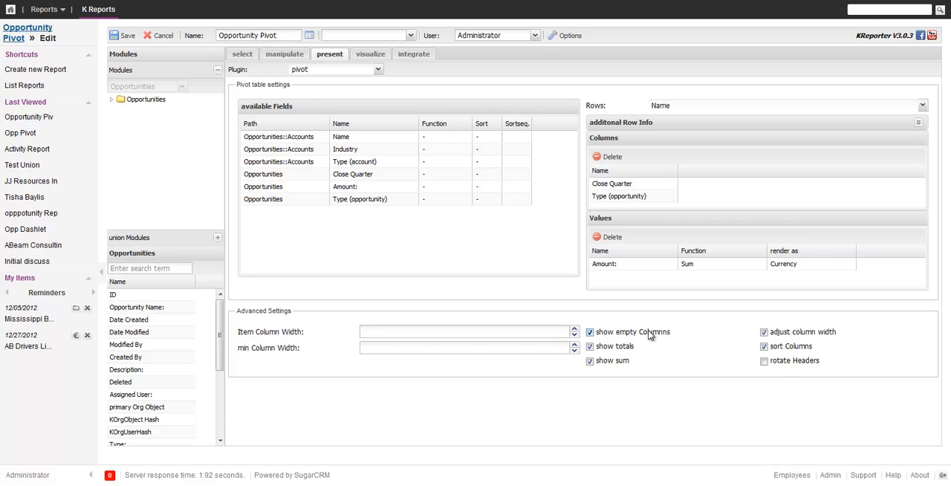
mouse_move(506, 175)
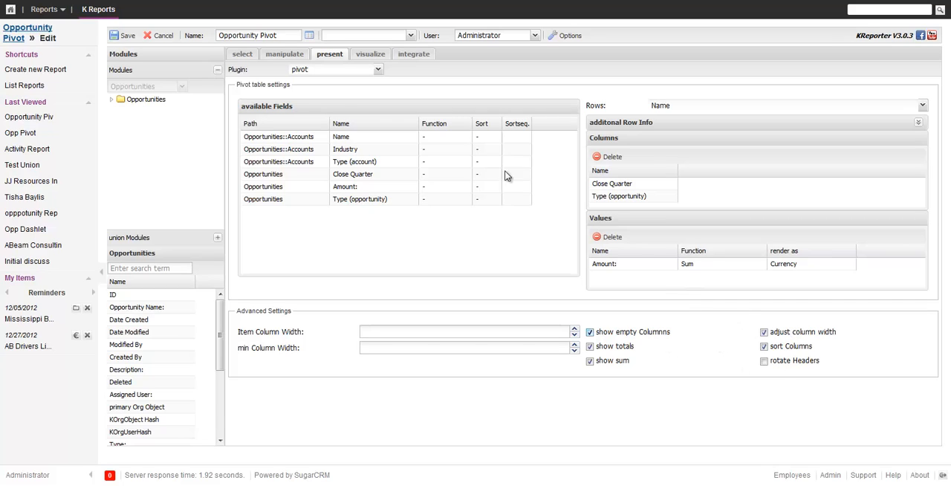
left_click(413, 54)
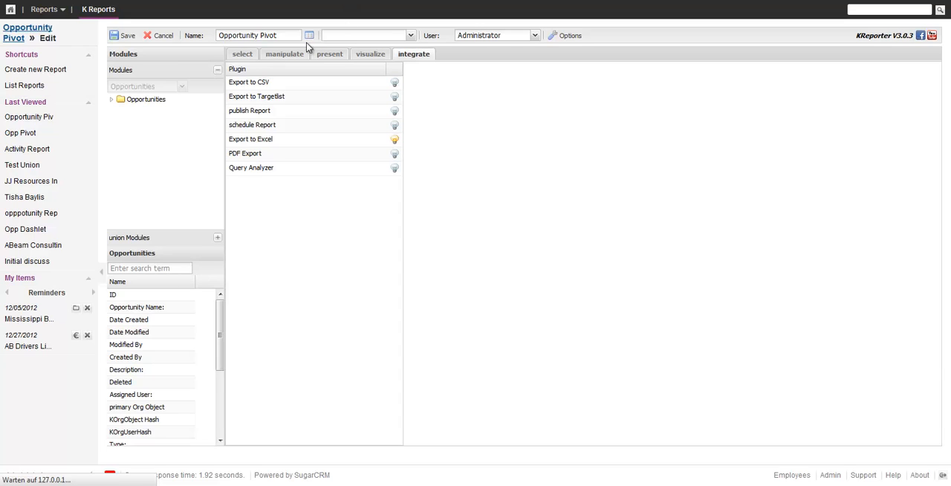
left_click(122, 36)
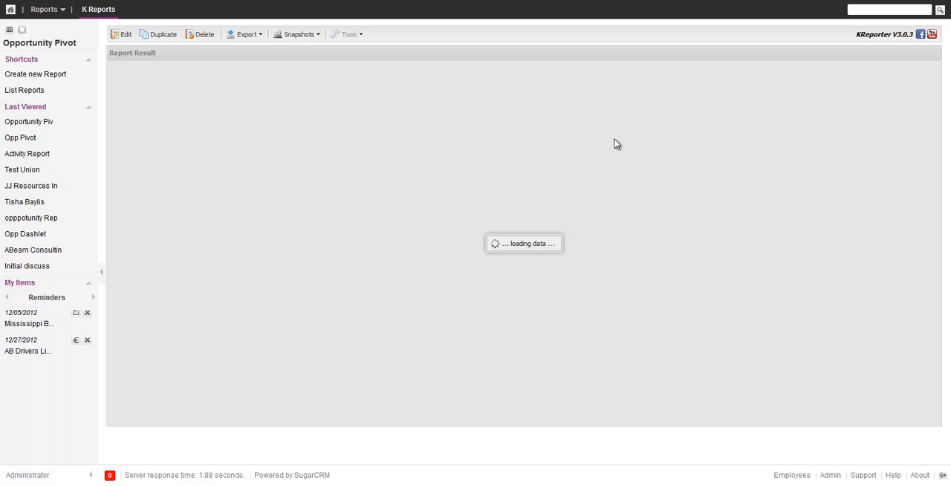
mouse_move(635, 131)
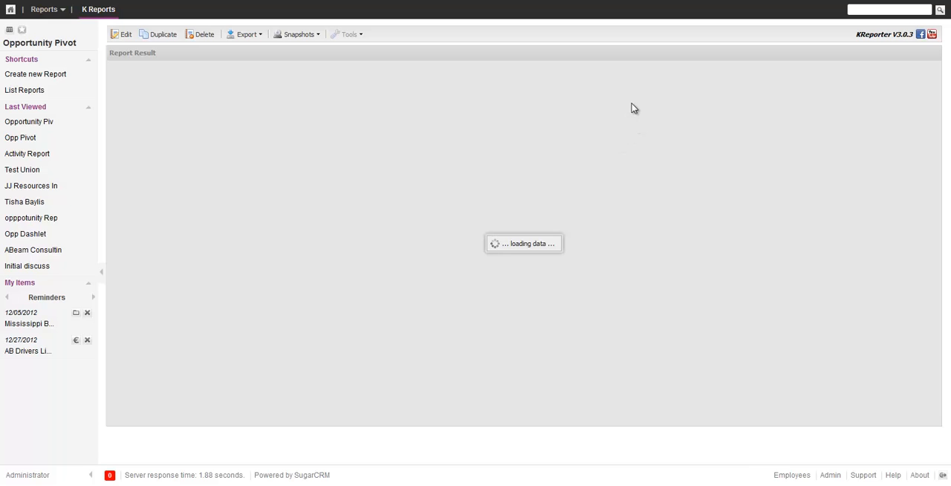
mouse_move(448, 329)
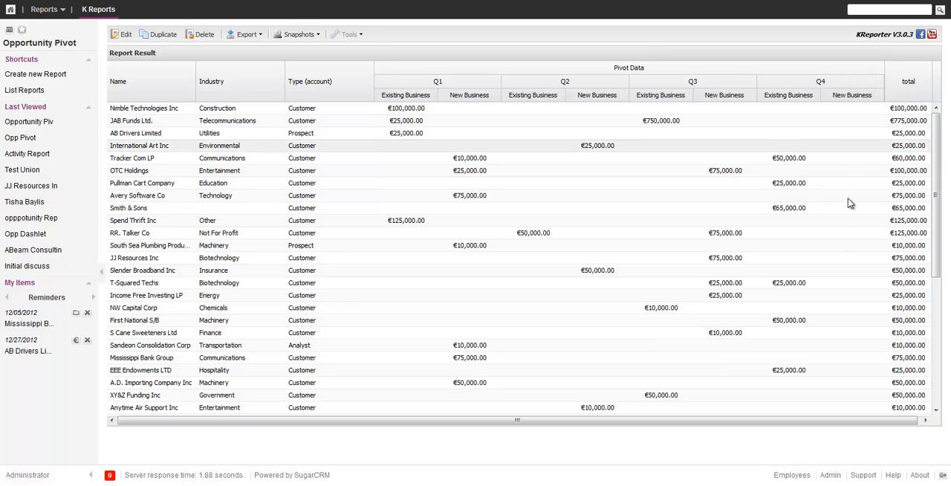
mouse_move(502, 312)
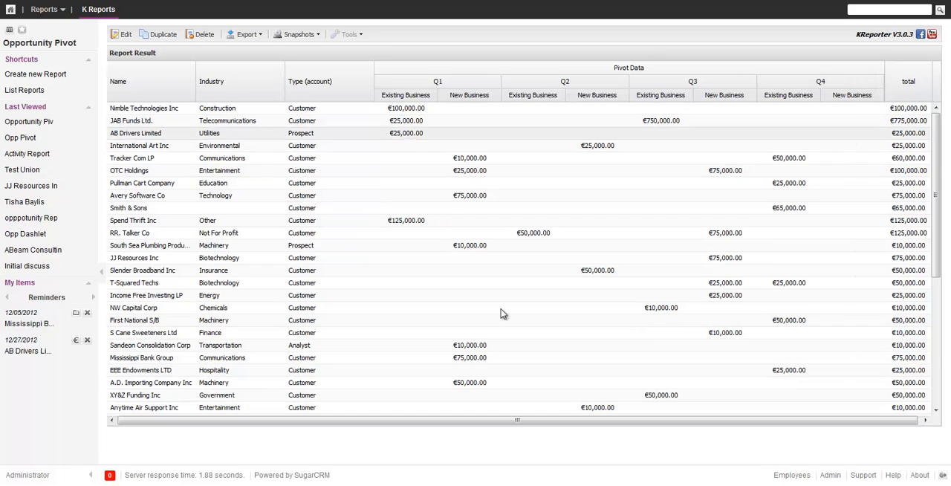
mouse_move(854, 115)
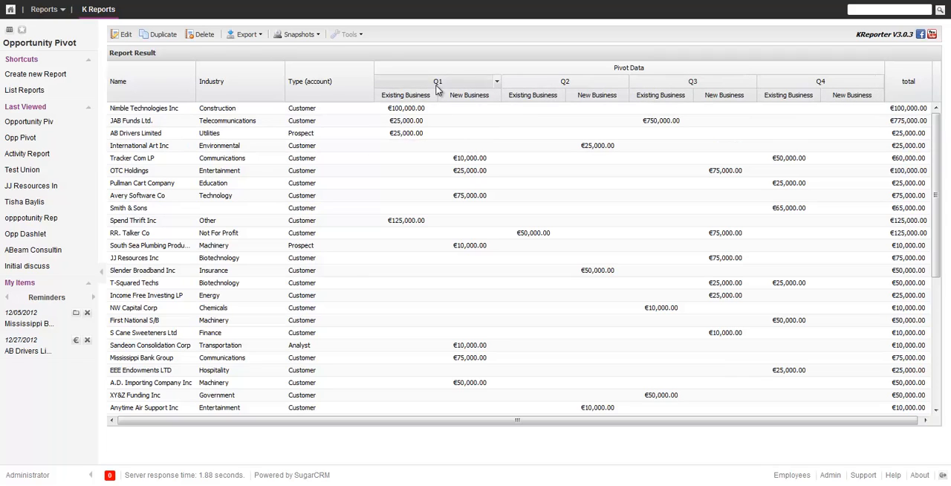
mouse_move(488, 82)
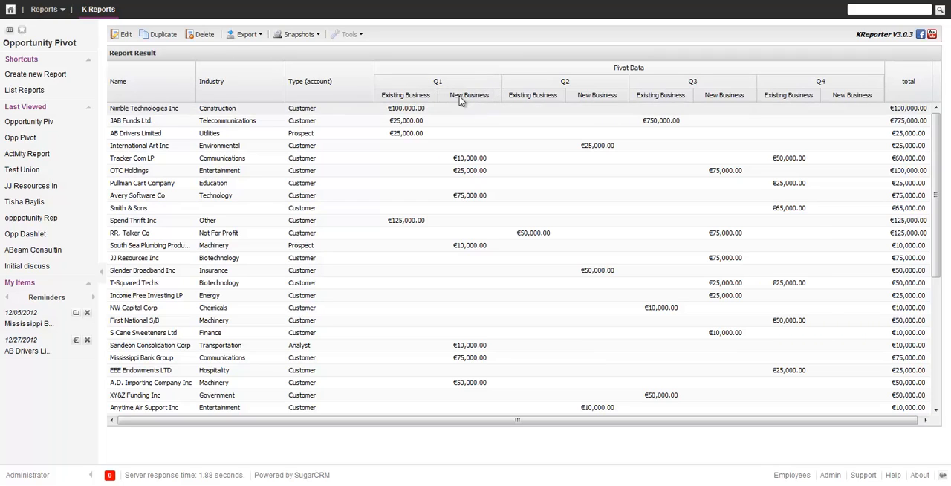
mouse_move(844, 101)
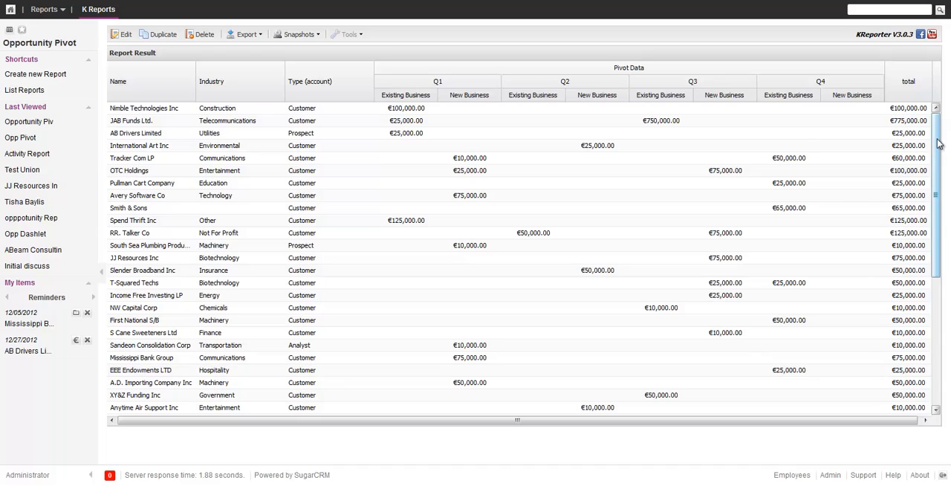
scroll("down", 3)
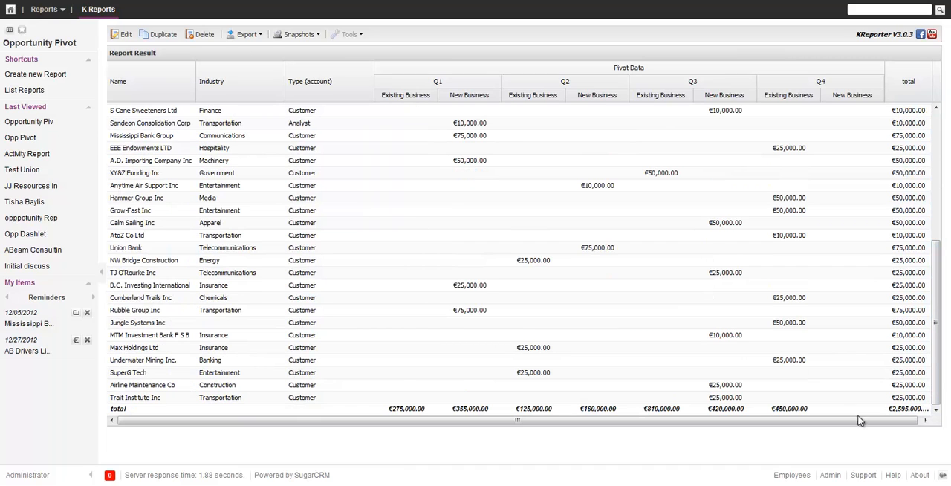
mouse_move(247, 34)
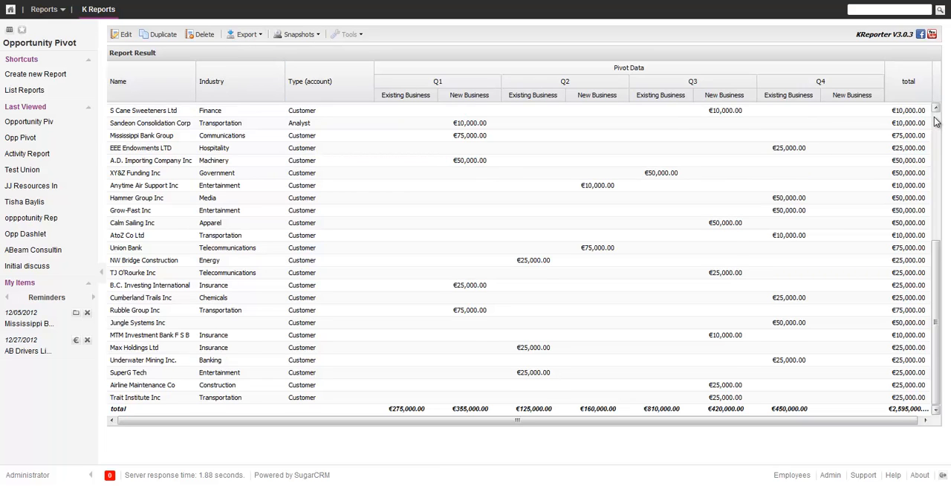
scroll("up", 3)
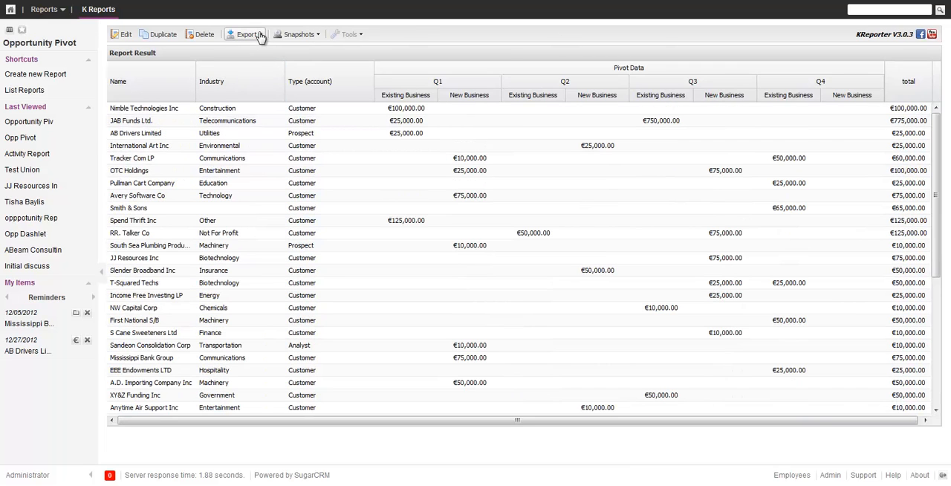
Step: Export the pivot grid as an Excel file and let Firefox open it with Microsoft Excel
left_click(246, 34)
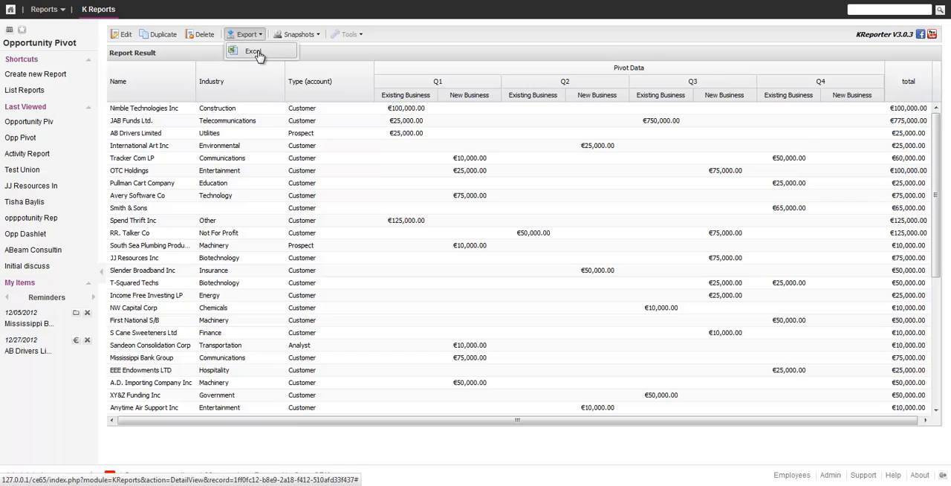
left_click(253, 50)
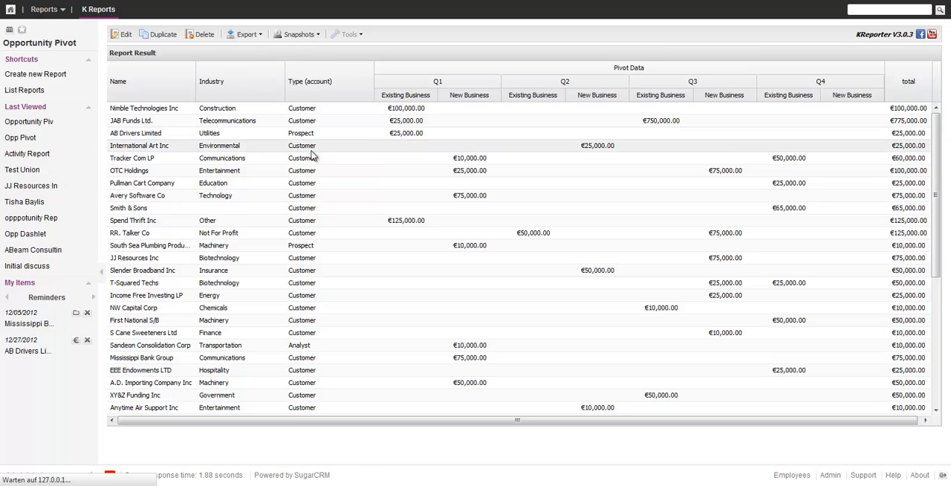
mouse_move(325, 183)
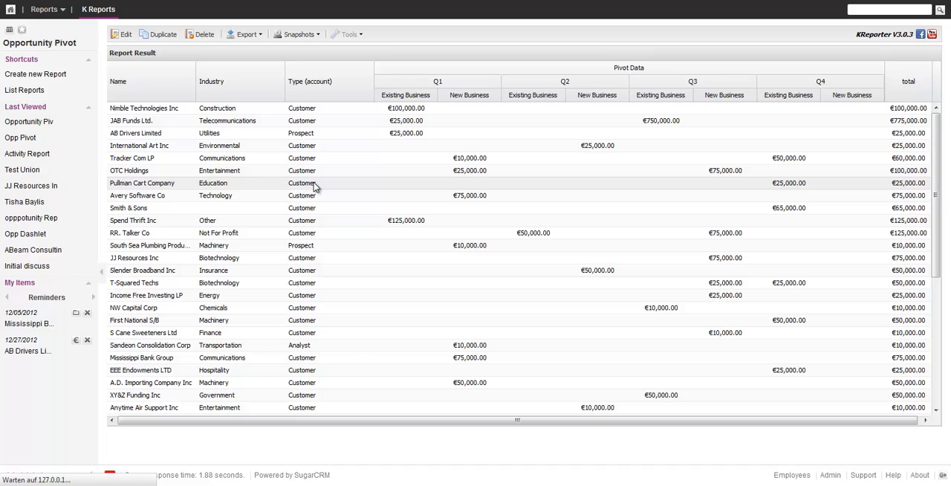
left_click(247, 34)
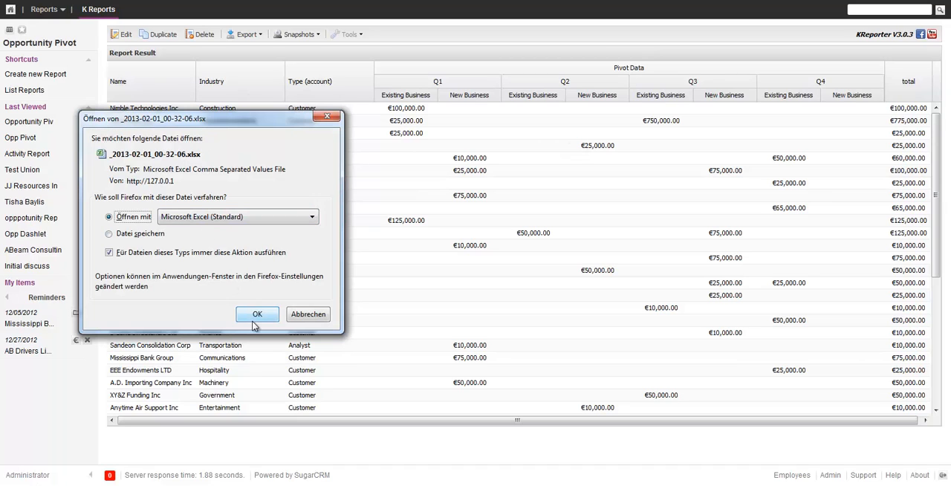
left_click(257, 314)
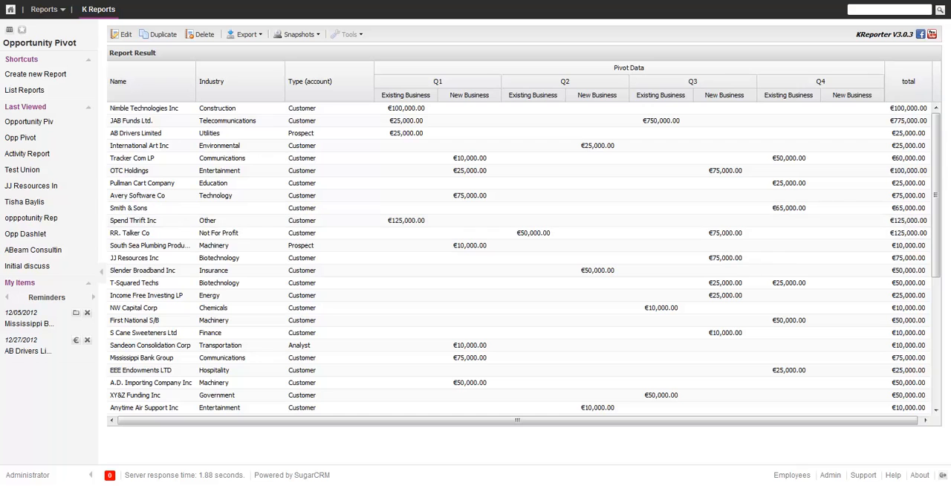
left_click(245, 35)
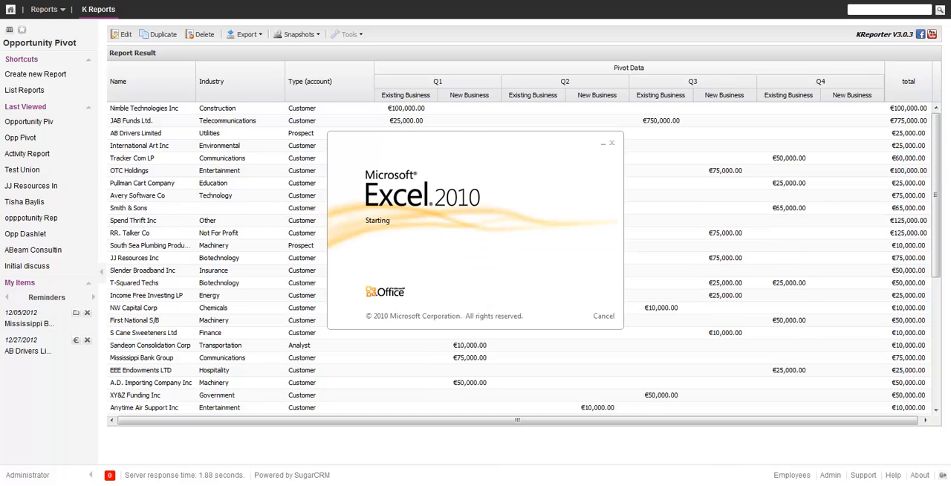
Step: Review the exported worksheet's Existing/New Business quarters and total row, checking cell I9's value
left_click(246, 34)
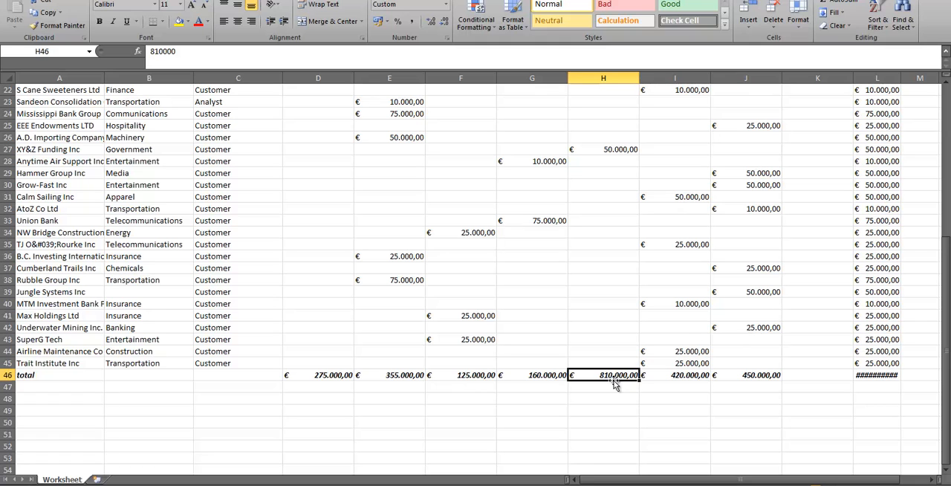
scroll("up", 3)
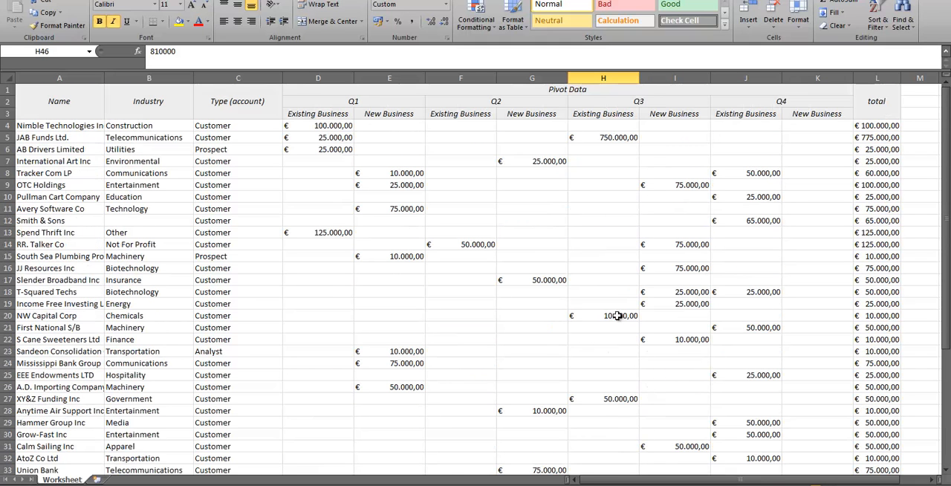
scroll("down", 3)
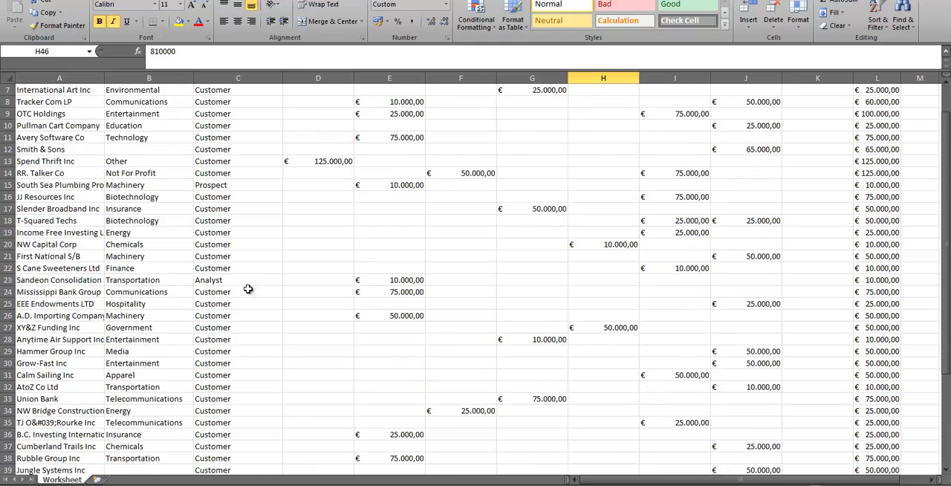
scroll("up", 3)
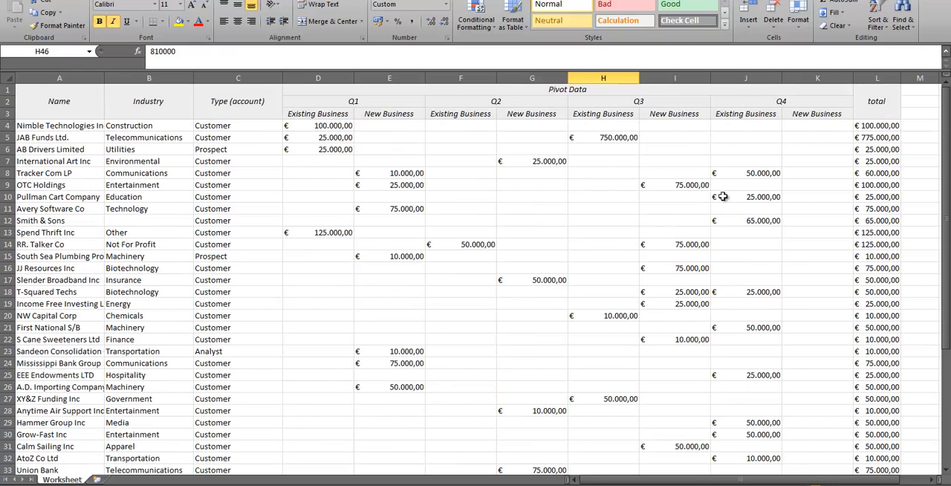
left_click(675, 184)
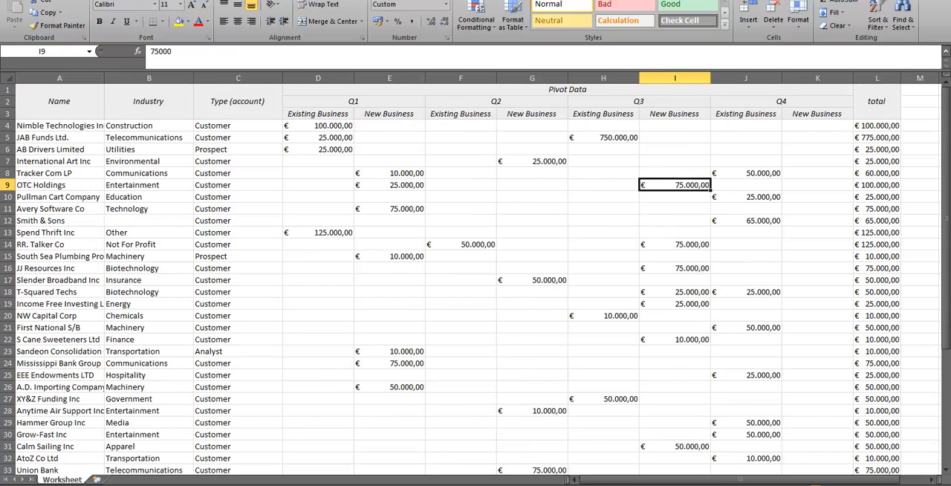